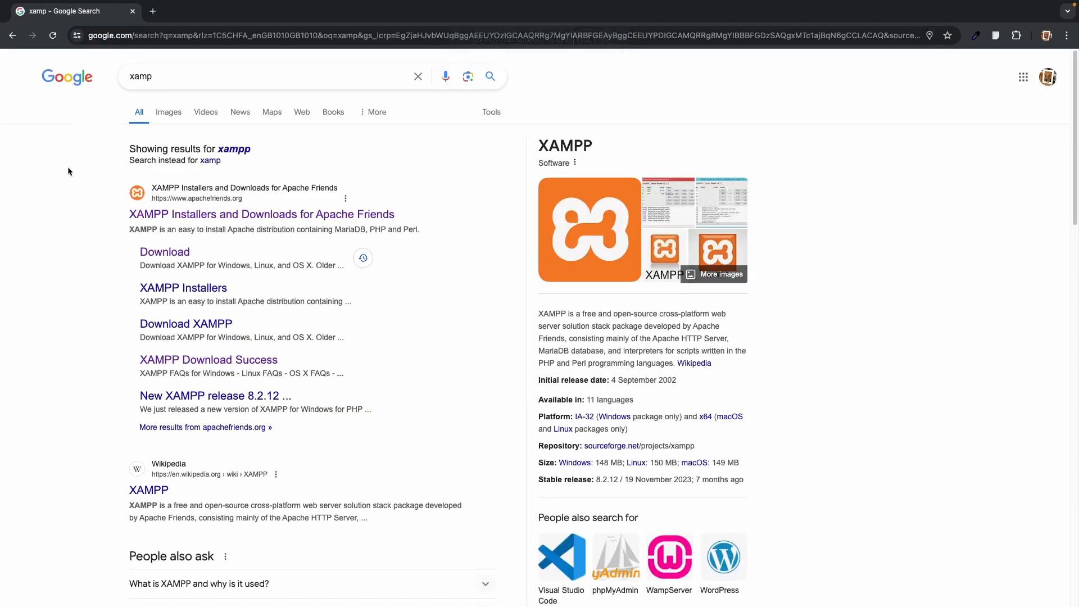
Download the XAMPP 8.2.4 Mac OS X installer from apachefriends.org via SourceForge to Downloads
click(261, 214)
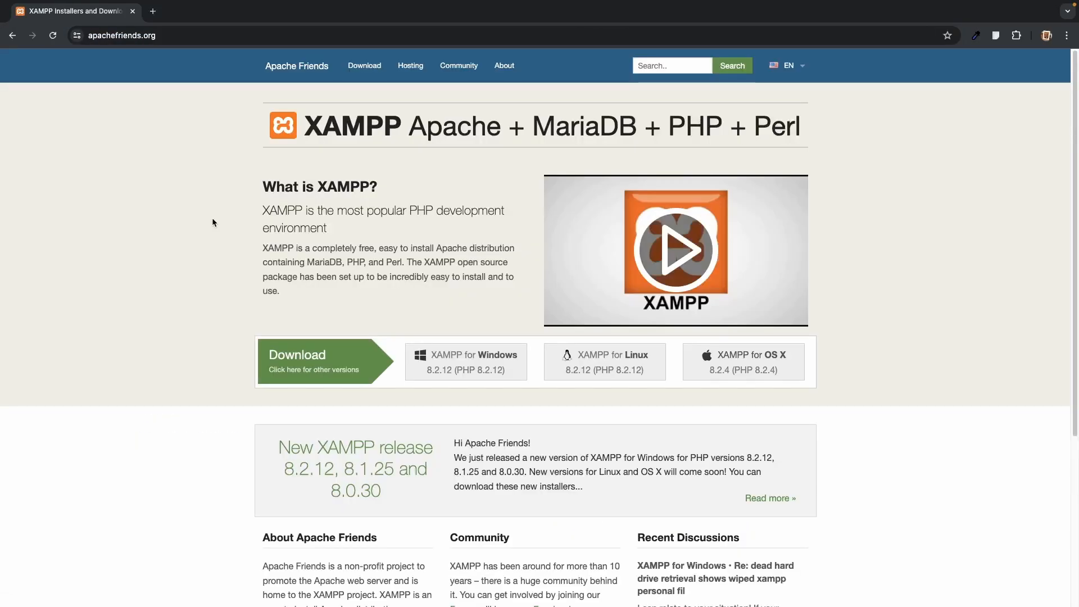
click(465, 360)
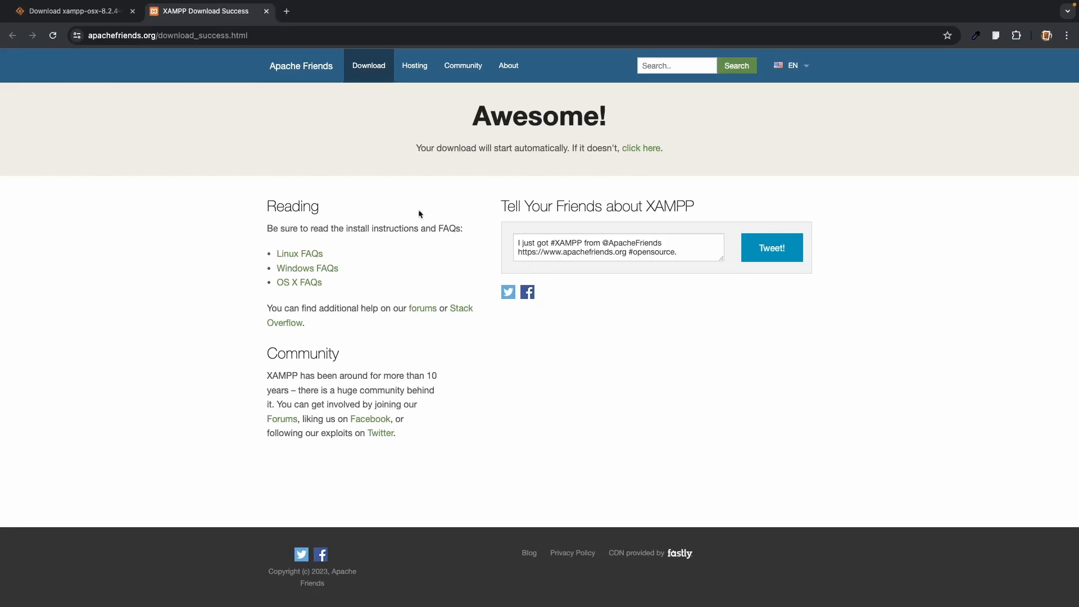
click(640, 148)
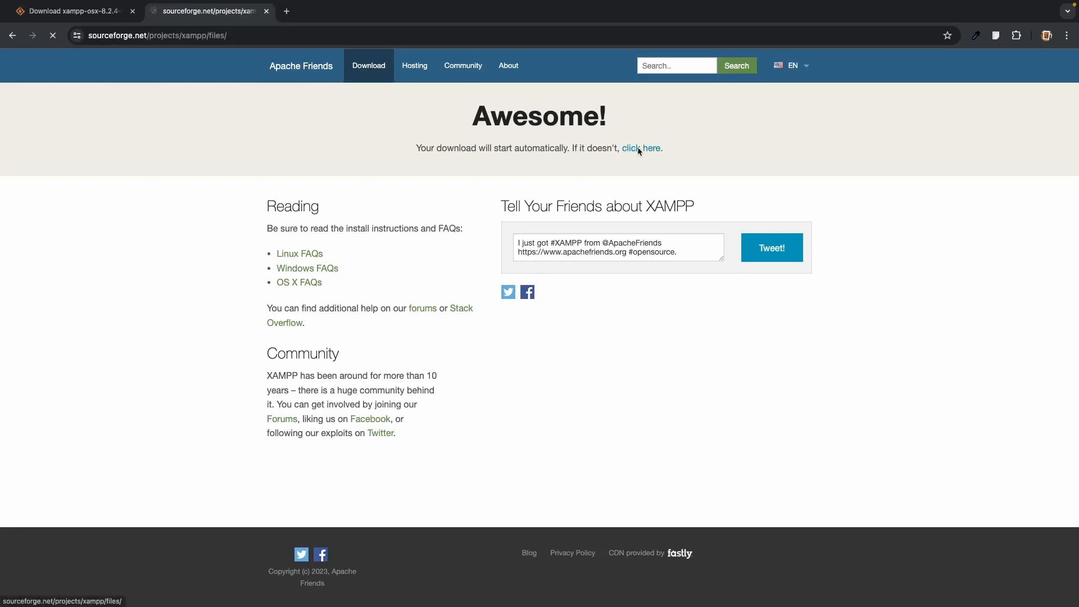
click(640, 148)
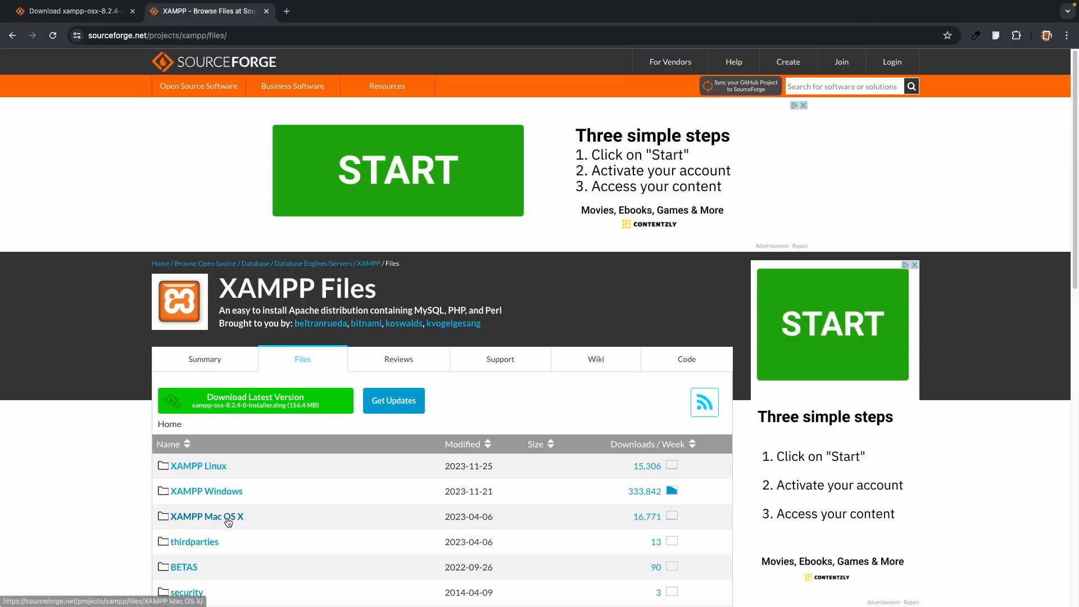
click(206, 515)
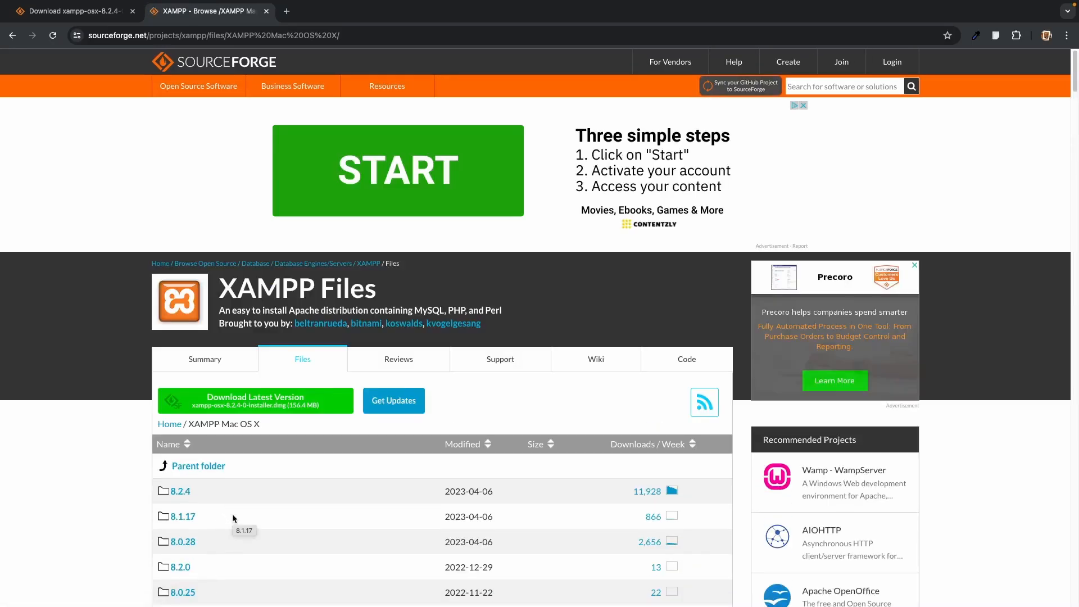
scroll(down, 3)
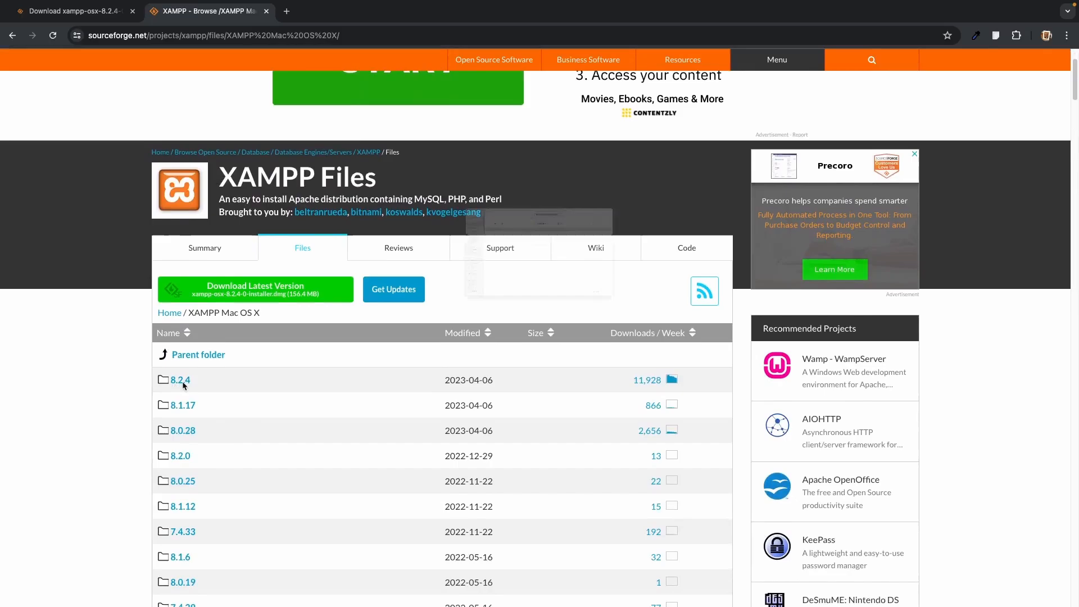
click(254, 286)
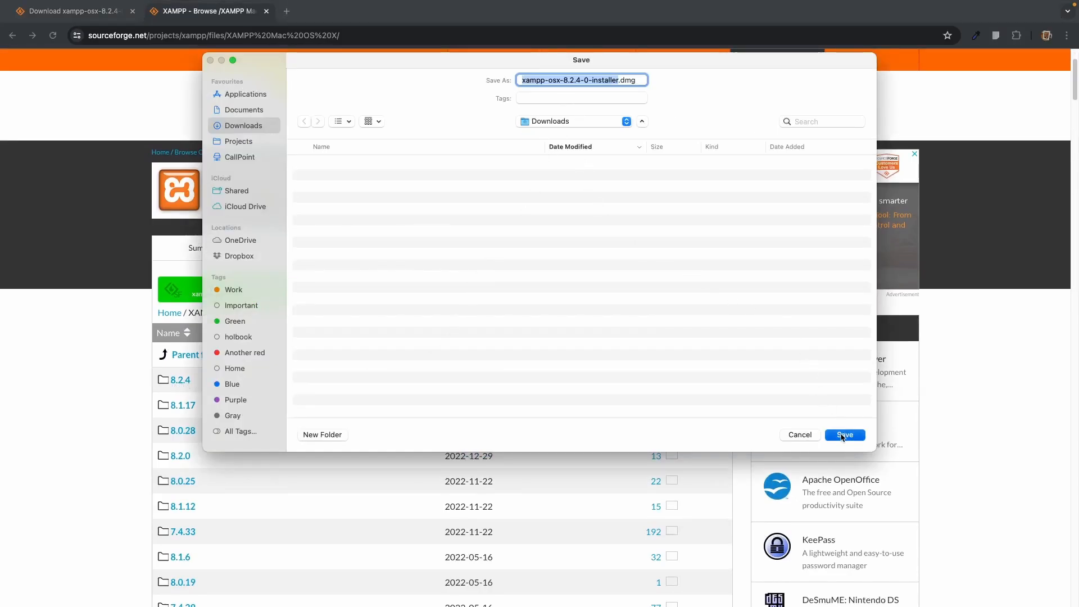
click(844, 434)
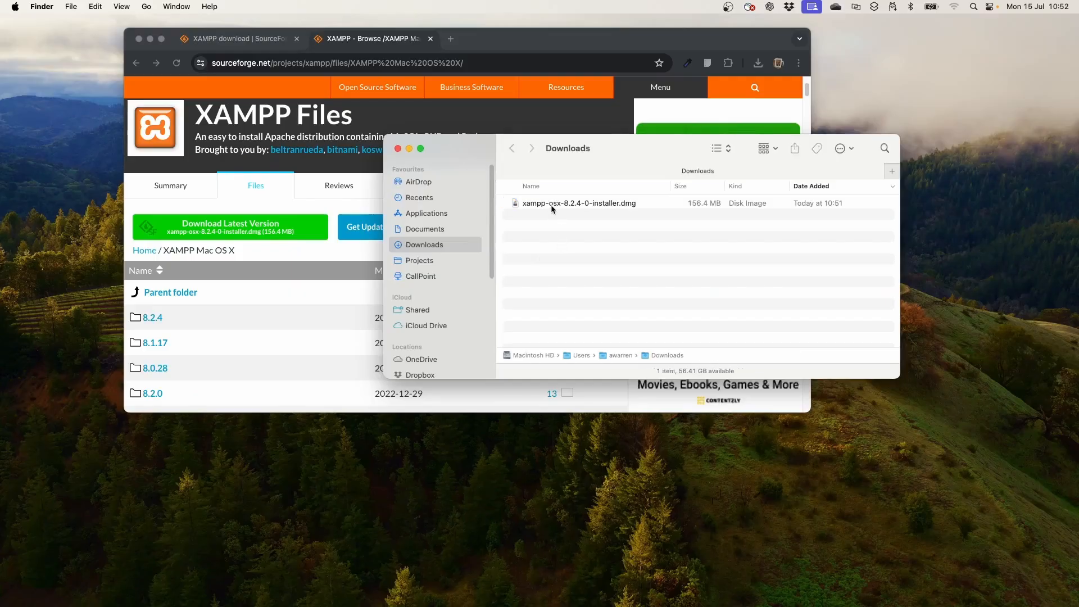
Mount the XAMPP disk image and open the installer despite the unverified-developer warning
double_click(578, 202)
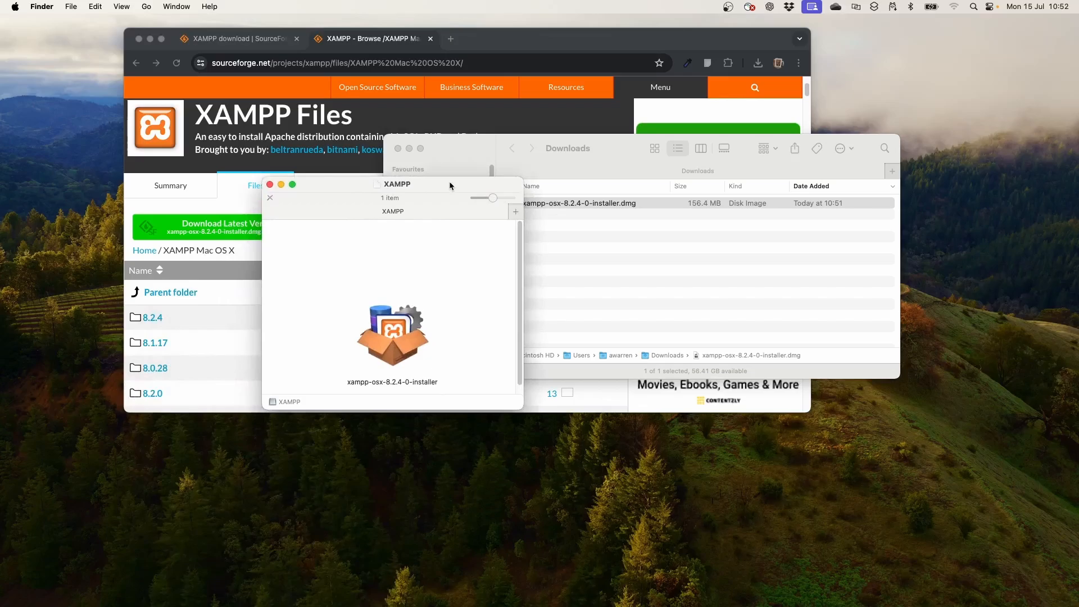
mouse_move(392, 346)
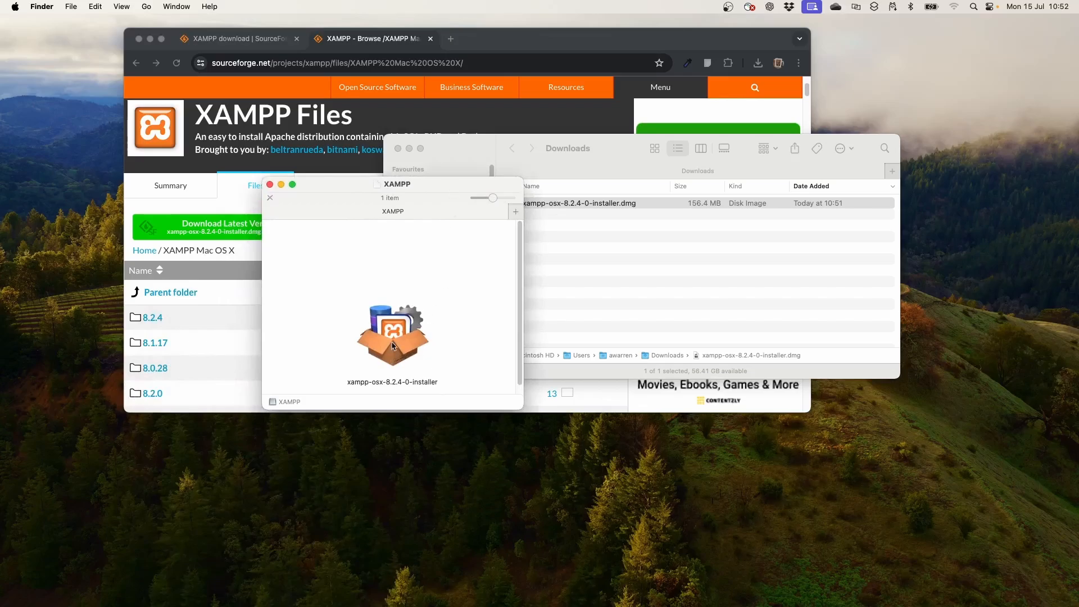
click(392, 336)
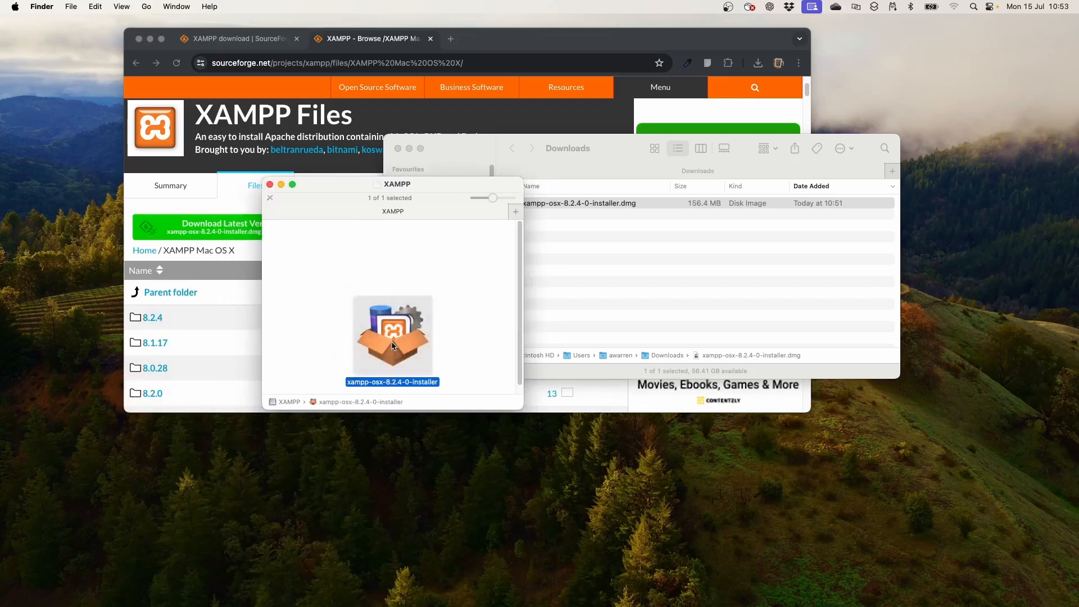
double_click(392, 337)
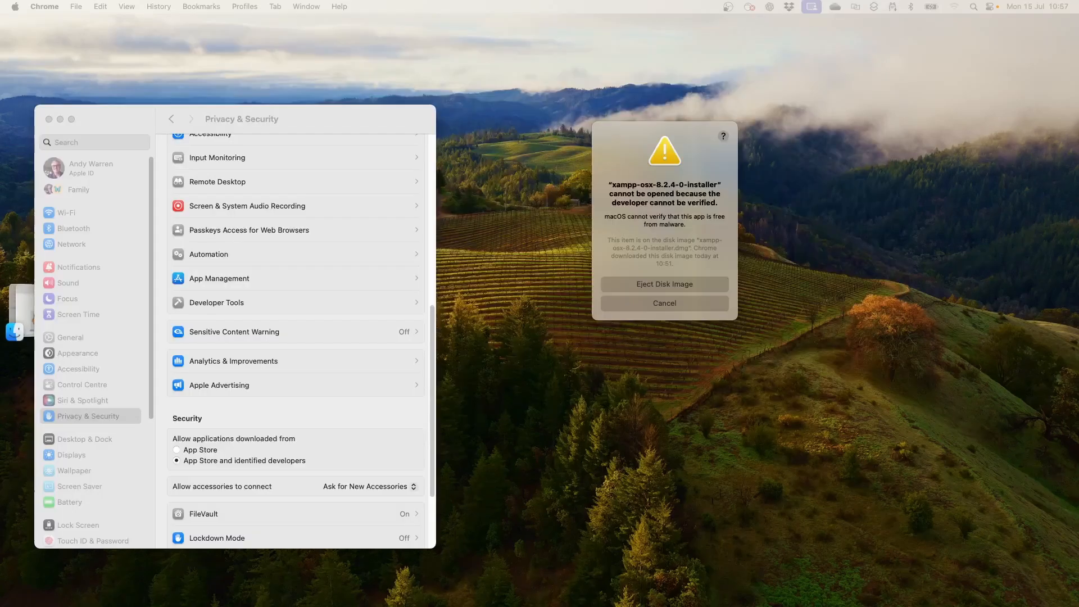
mouse_move(635, 324)
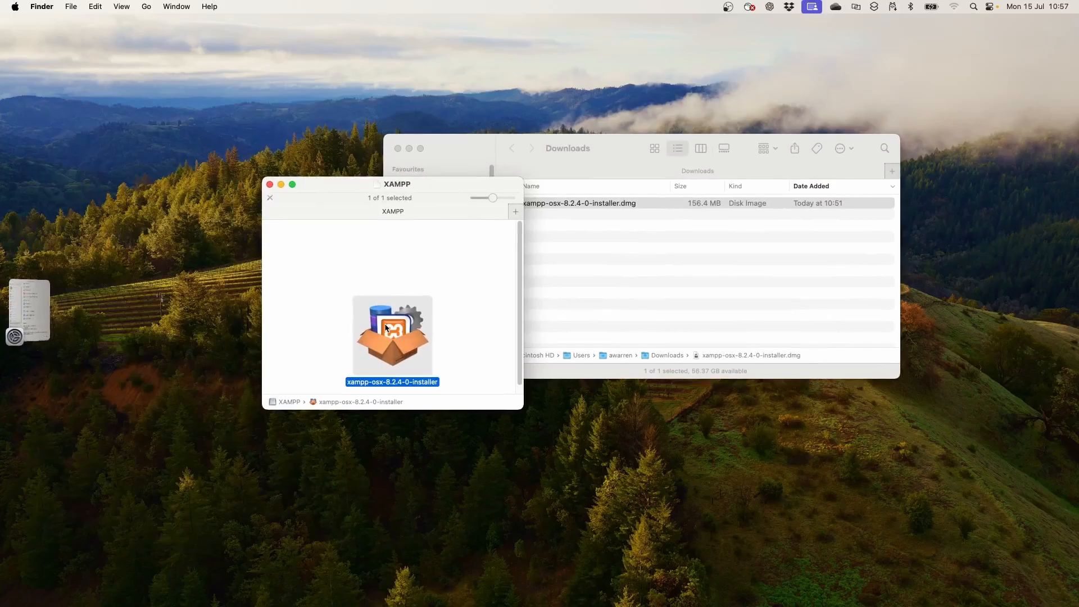
right_click(392, 333)
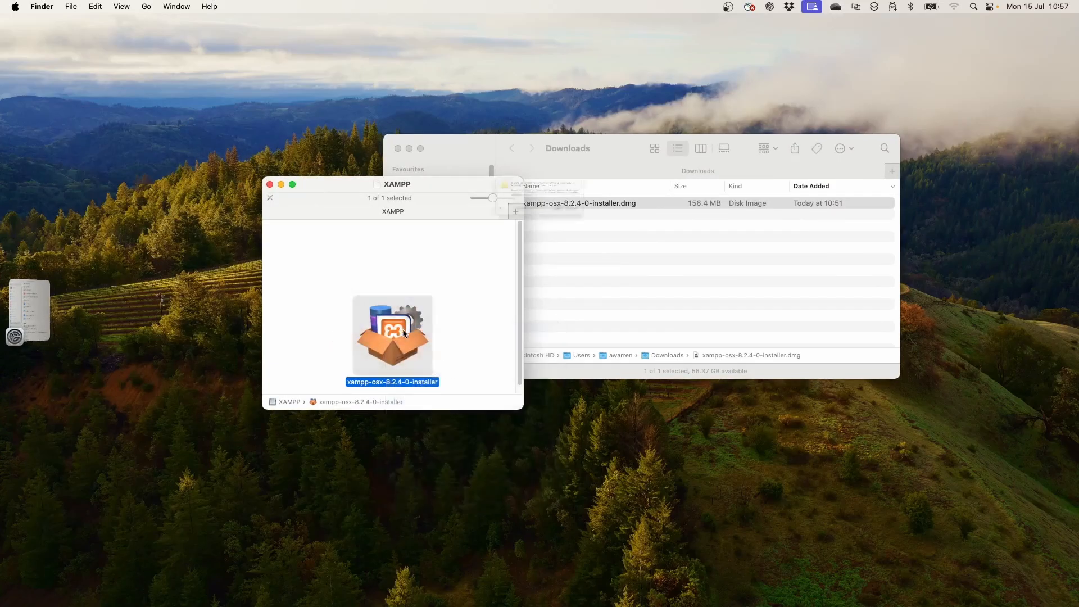
double_click(391, 331)
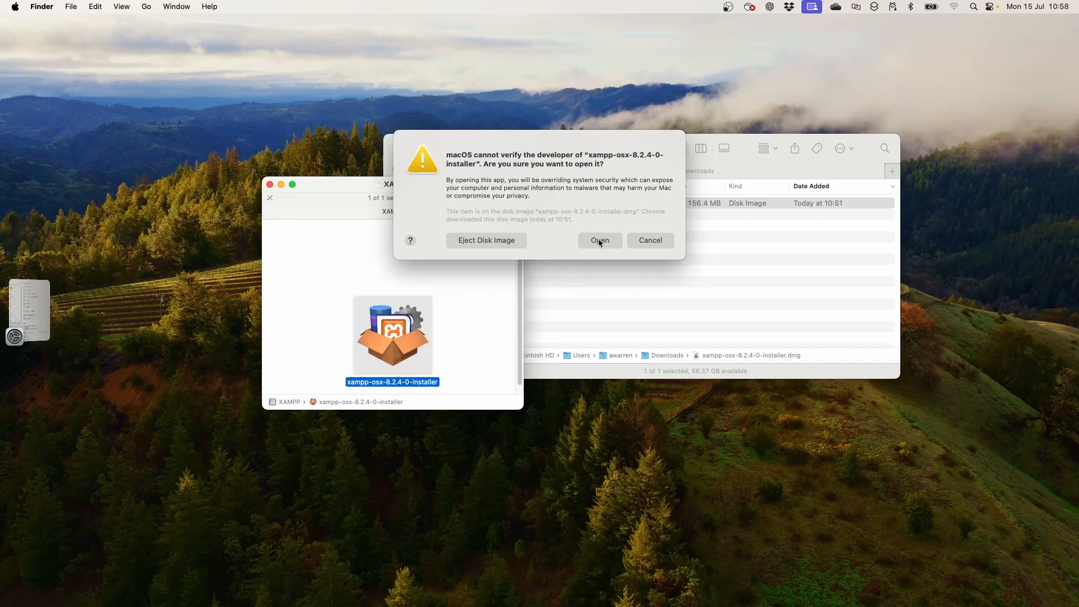
click(599, 240)
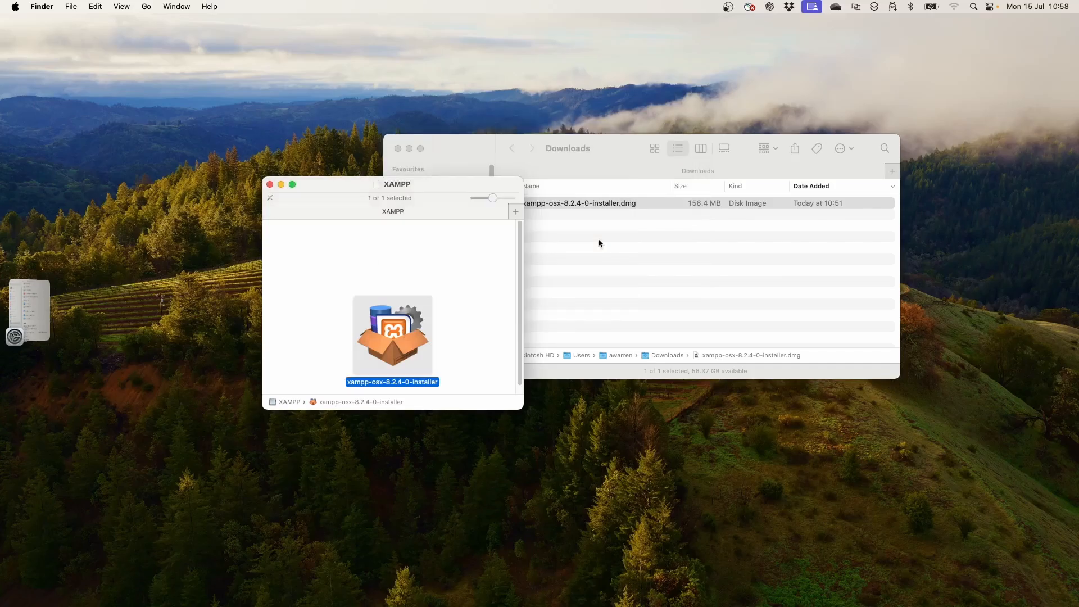
double_click(392, 337)
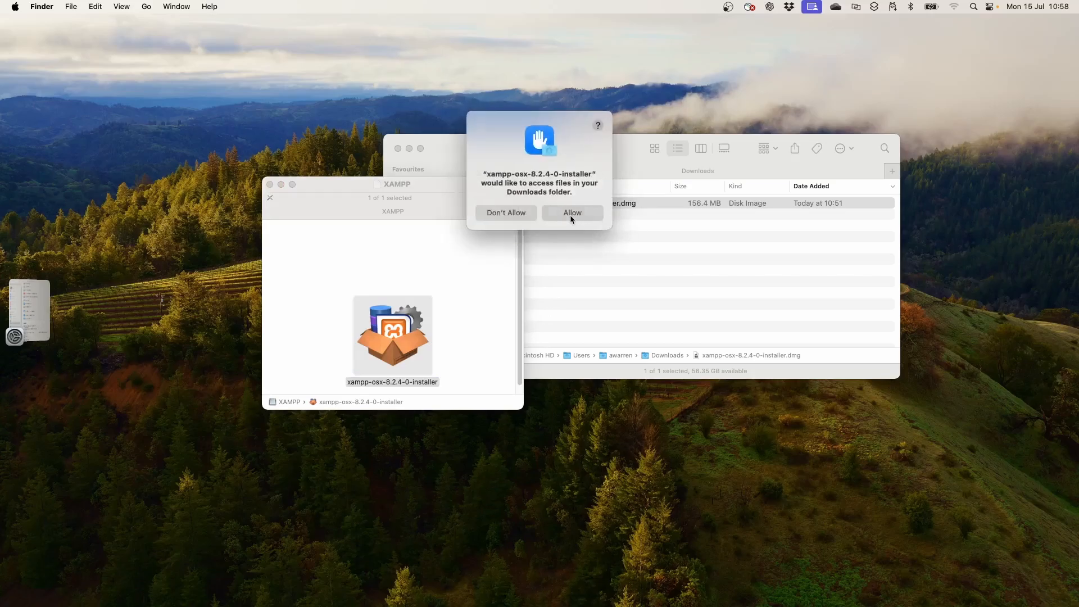
Allow Downloads access, run Setup with Developer Files, and finish with Launch XAMPP ticked
click(572, 212)
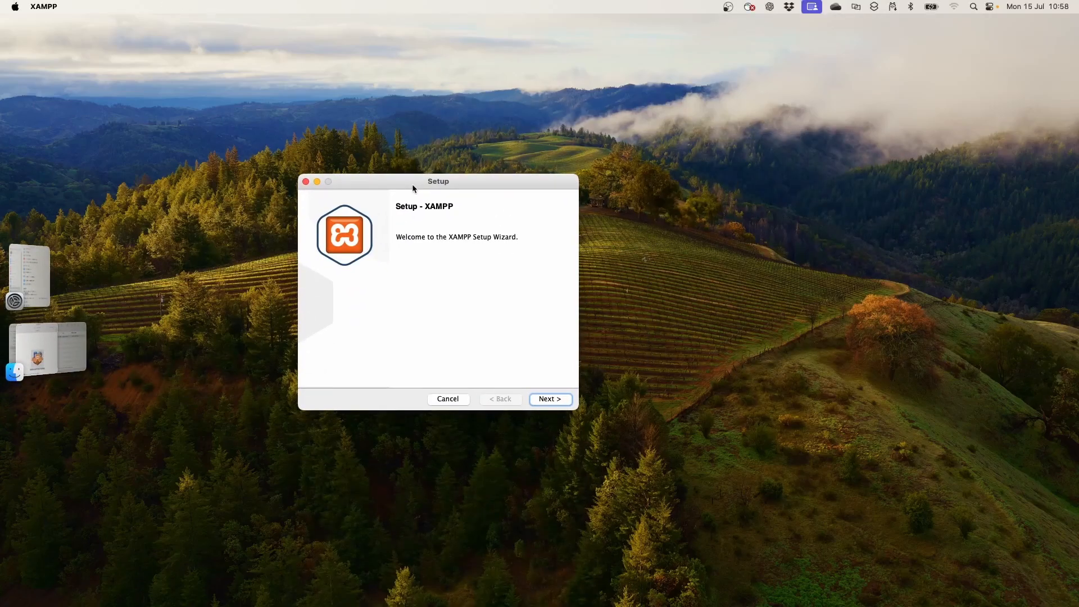
click(549, 398)
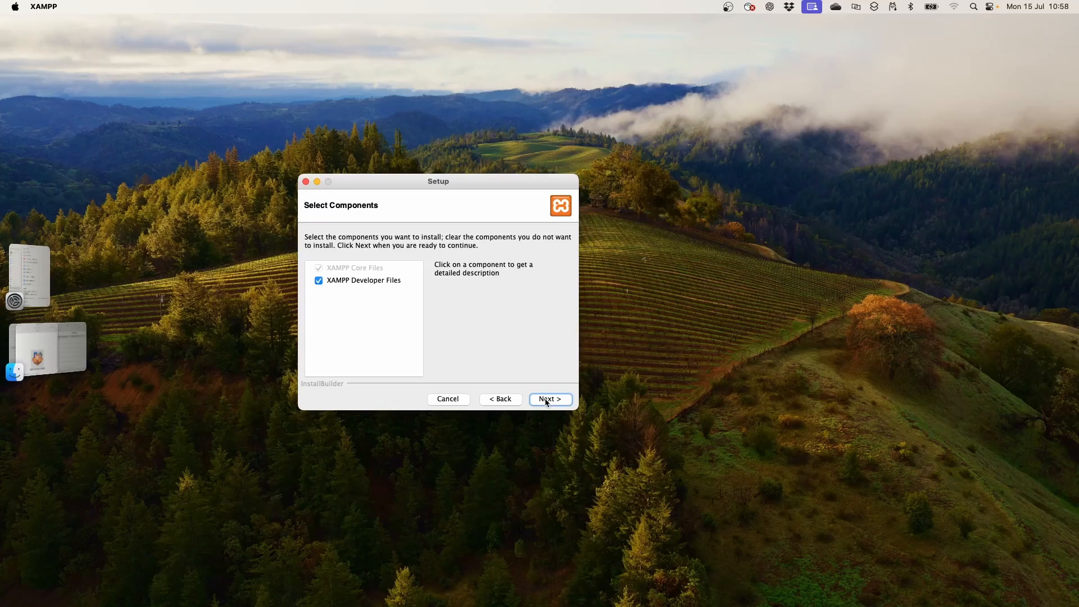
click(549, 399)
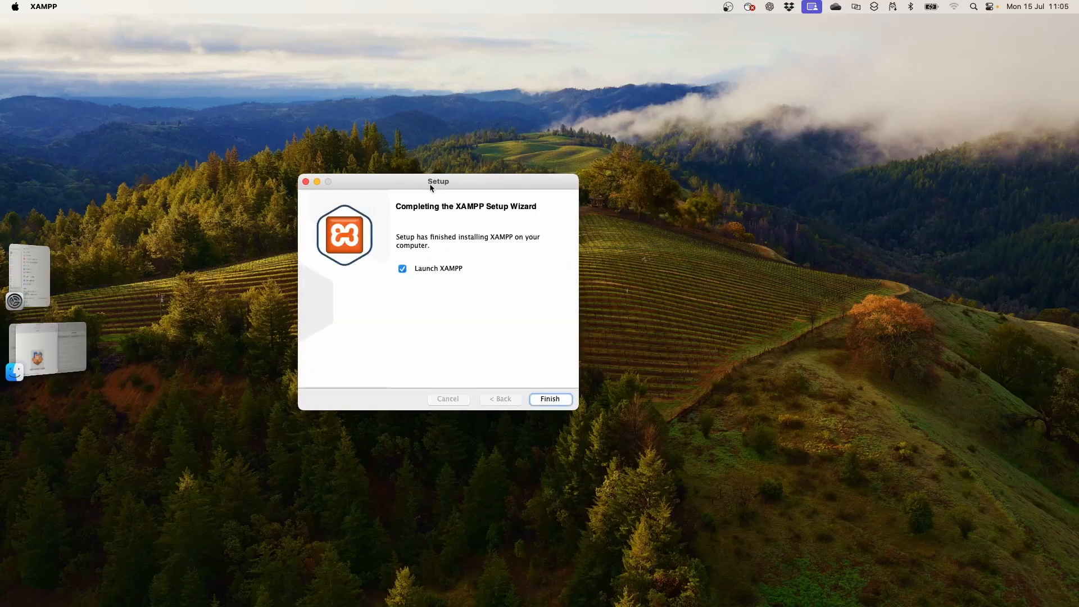
click(549, 399)
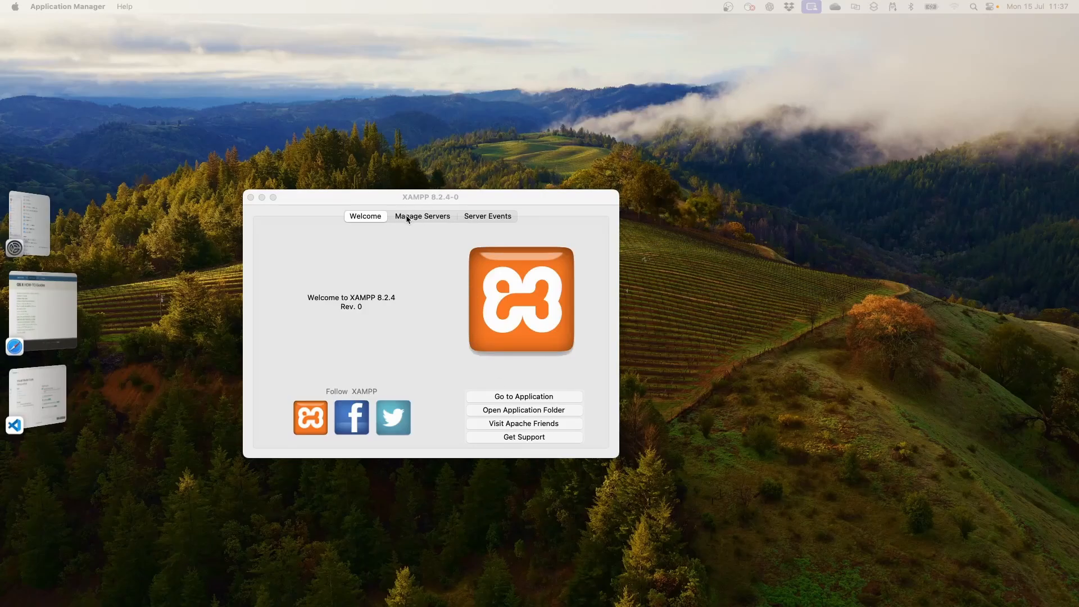
Start MySQL Database, then open the Apache Web Server configuration showing port 80
click(422, 215)
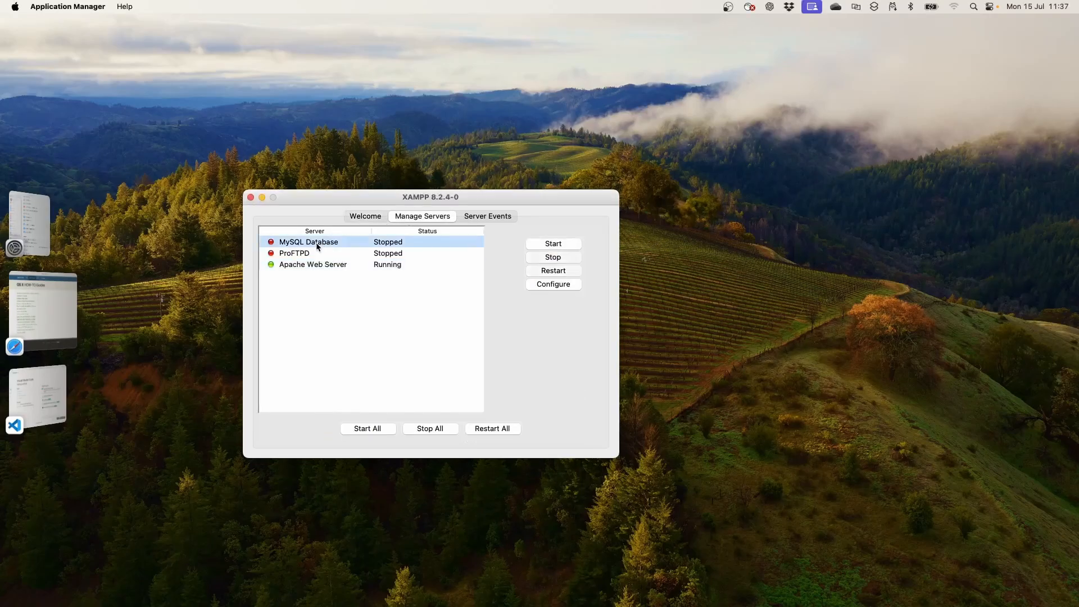
mouse_move(552, 243)
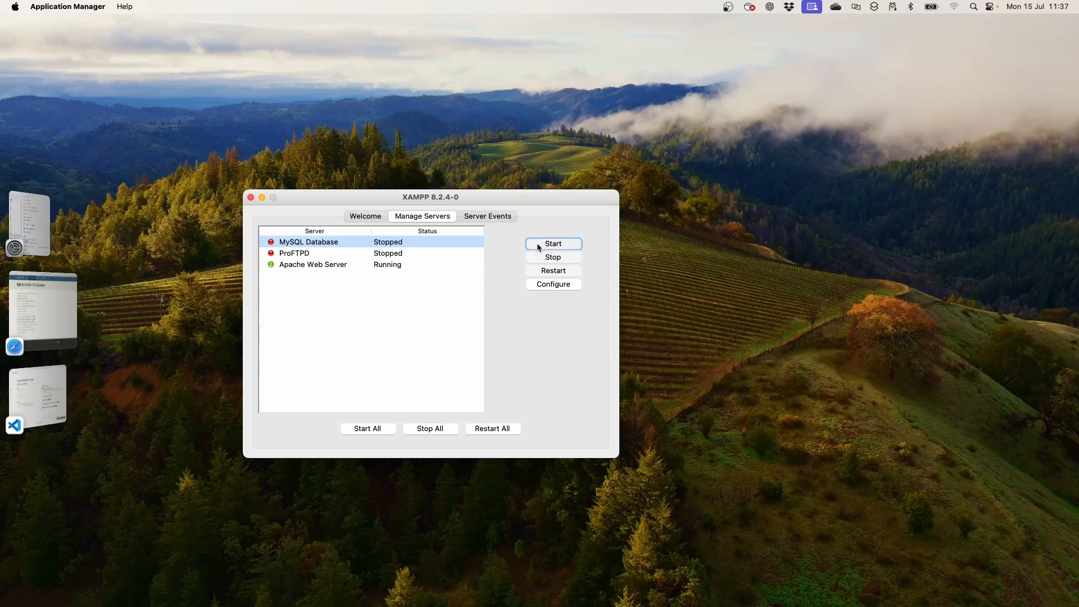
click(553, 243)
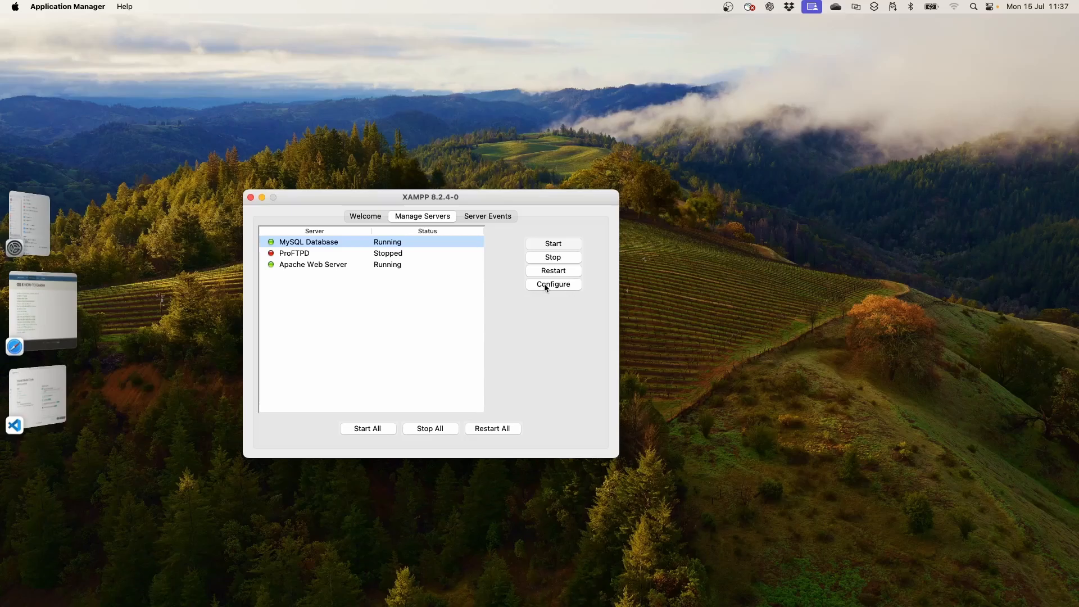
click(552, 284)
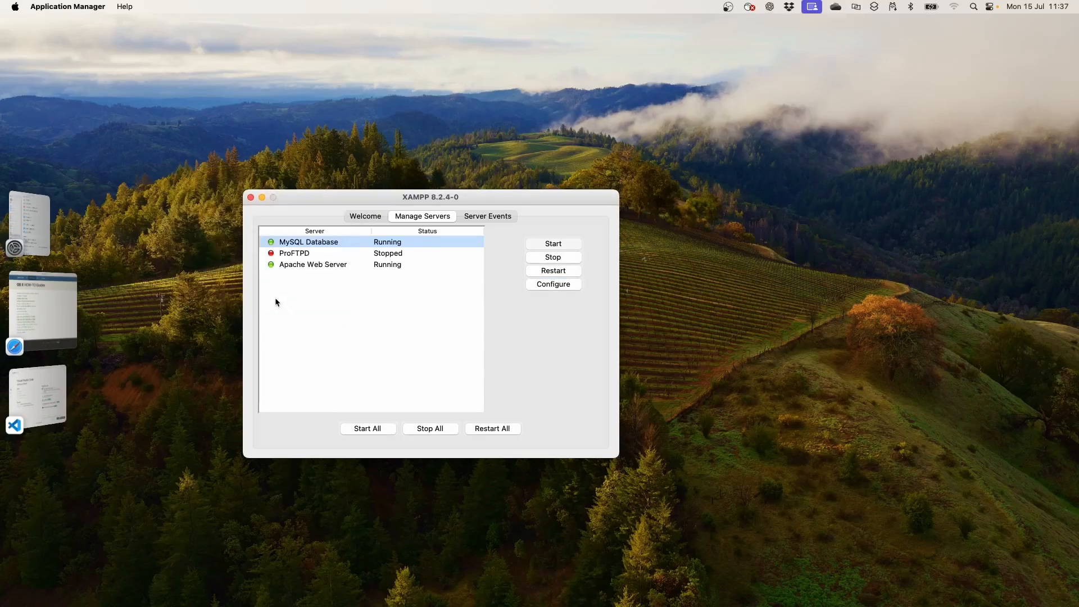
click(312, 264)
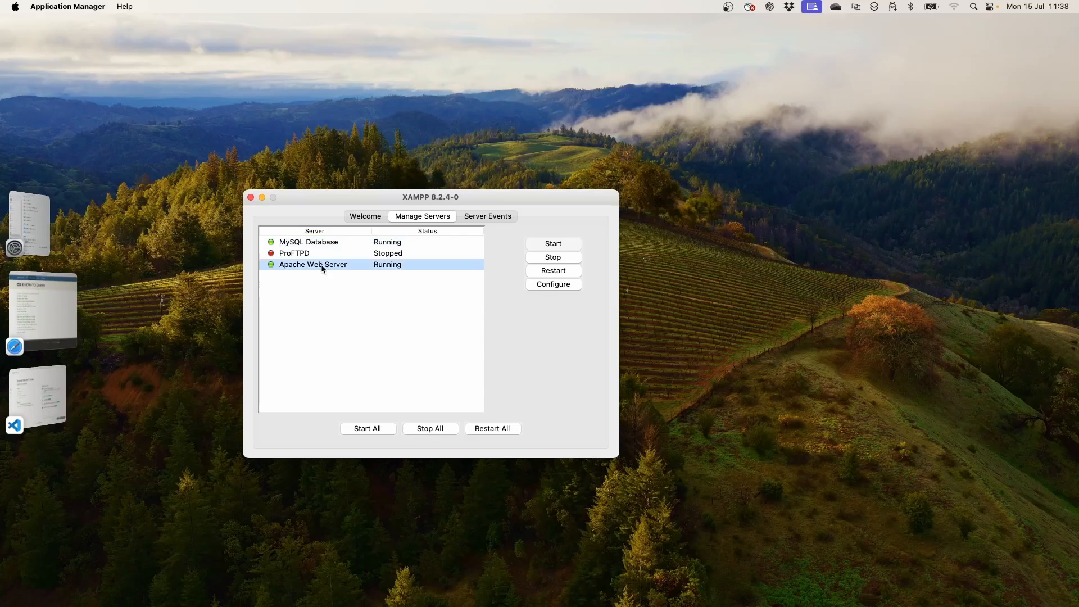
click(552, 283)
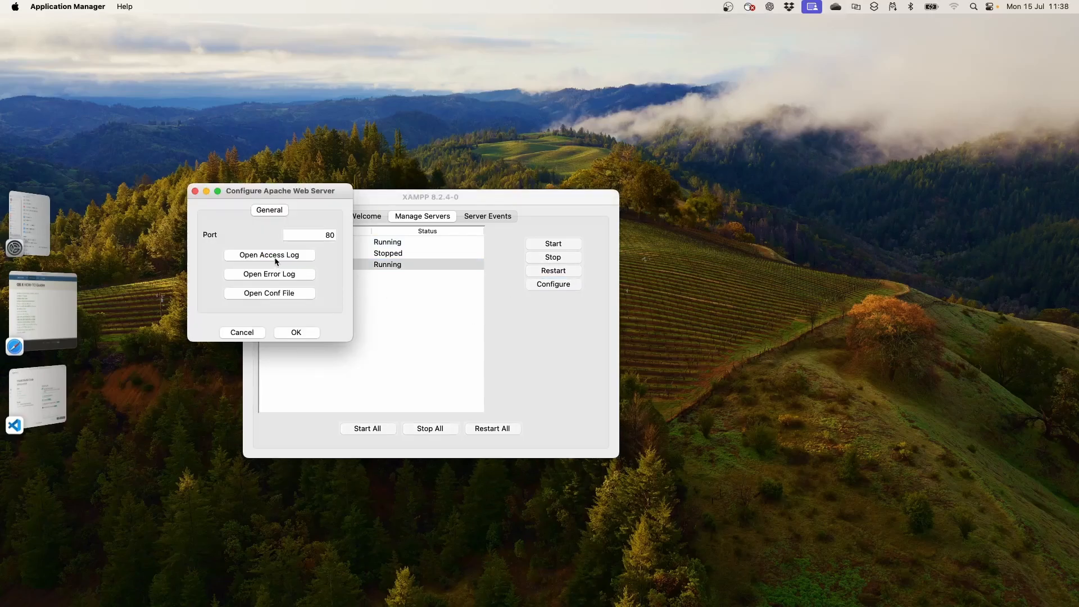
View Apache's access log, then its error log, in Console, closing each window
click(269, 255)
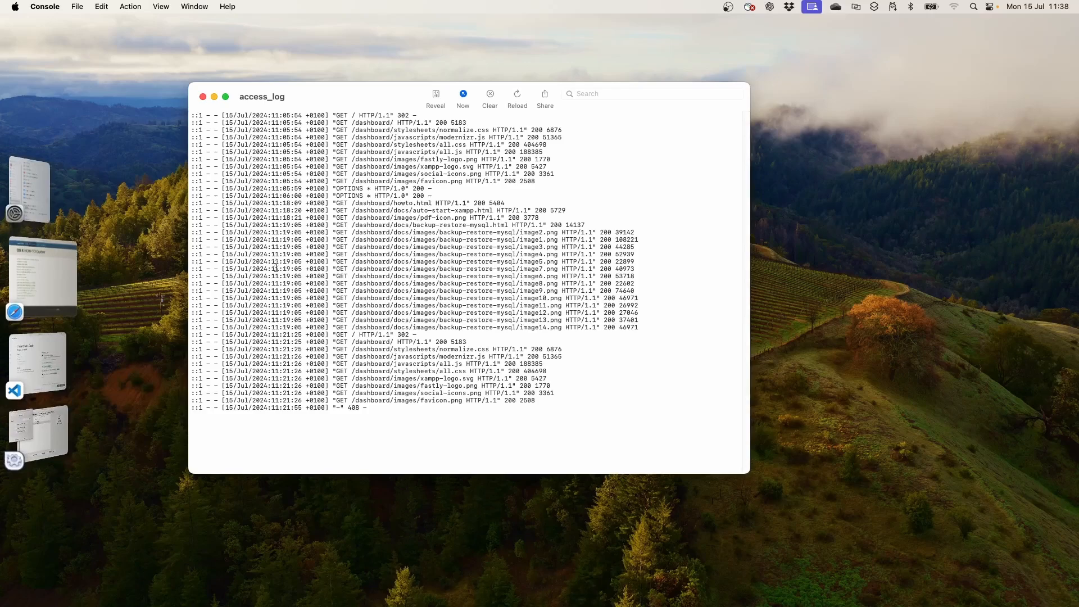
mouse_move(417, 414)
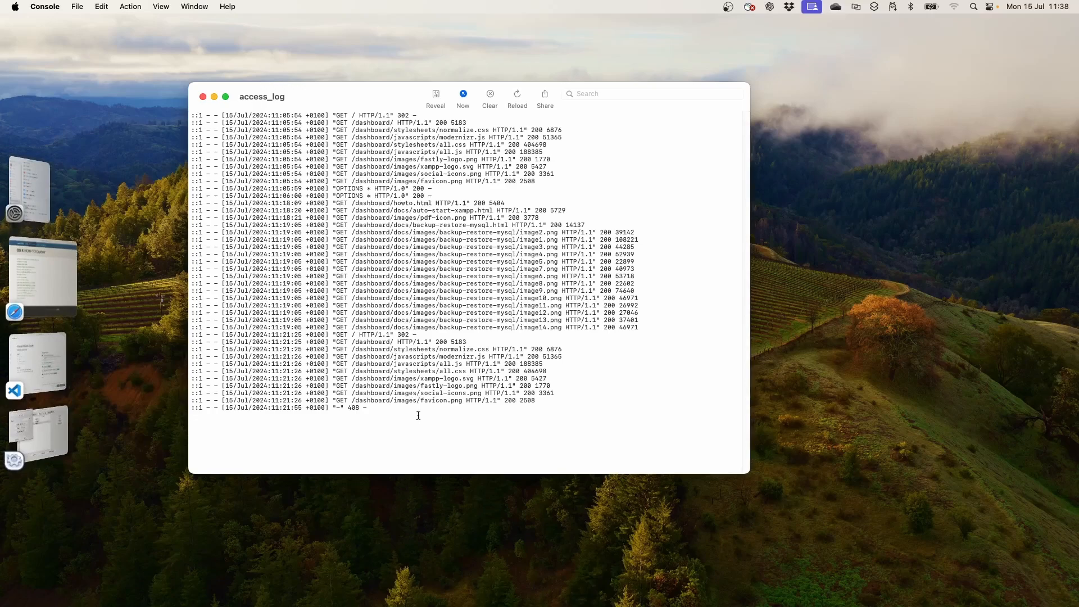
mouse_move(203, 113)
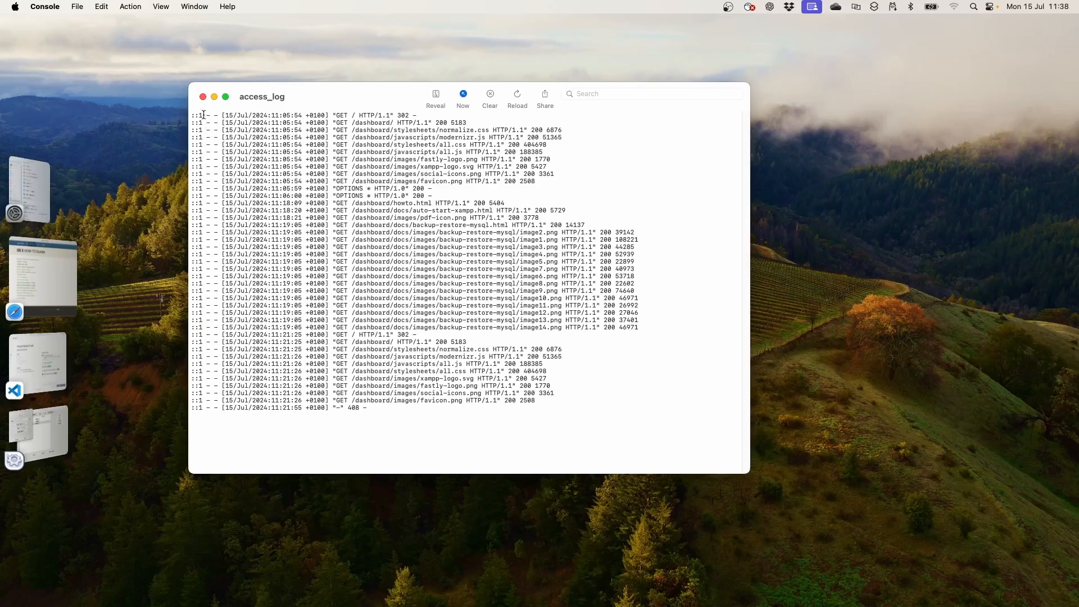
click(214, 95)
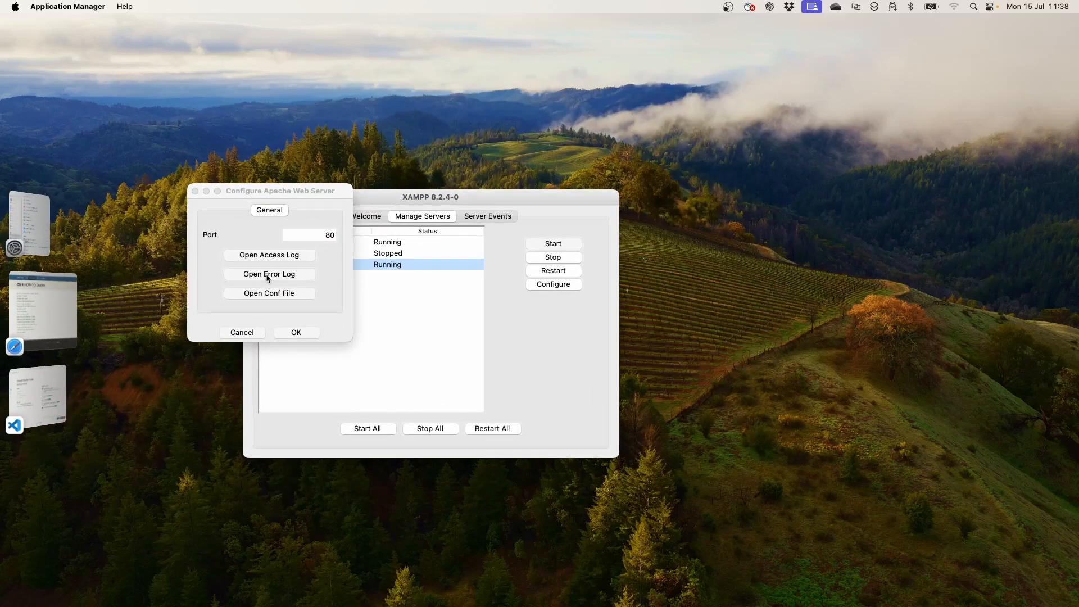
click(269, 274)
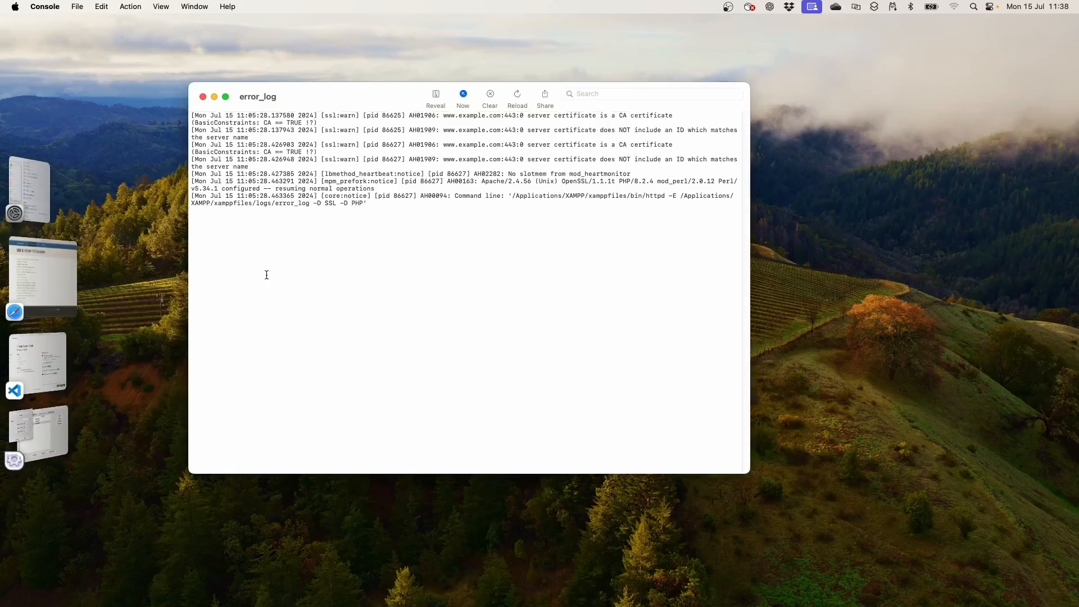
mouse_move(388, 297)
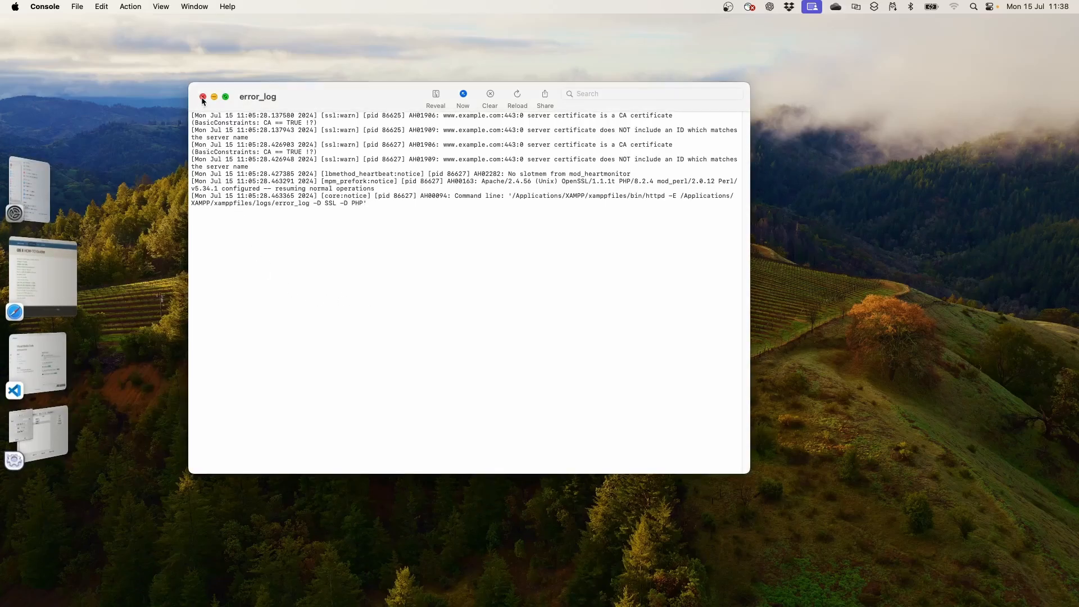
click(202, 96)
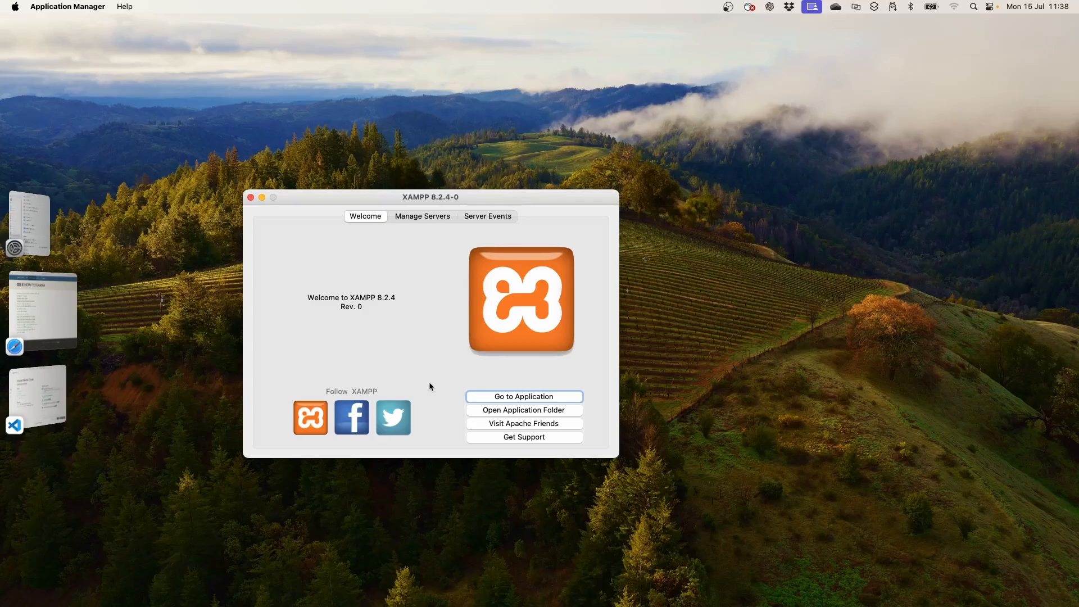
Open XAMPP's application folder in Finder, expand htdocs, and switch to Visual Studio Code
click(523, 409)
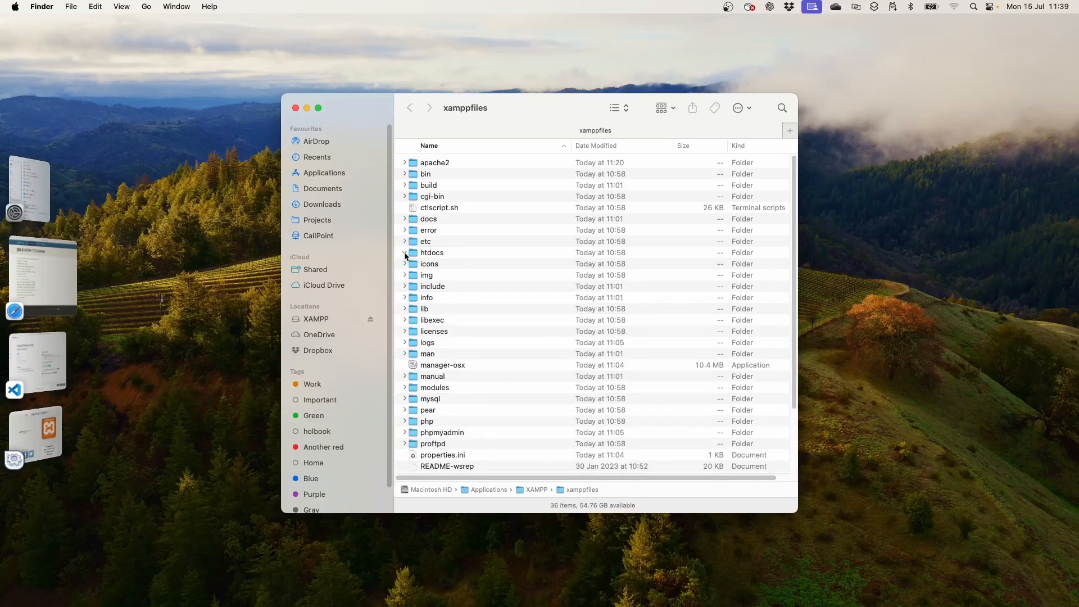
click(405, 253)
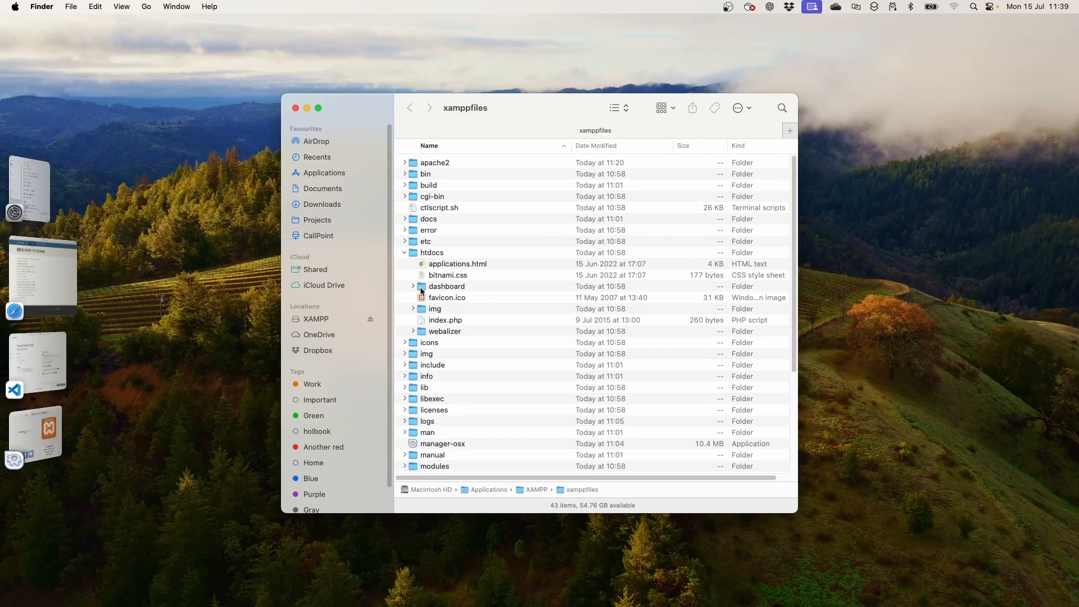
mouse_move(206, 287)
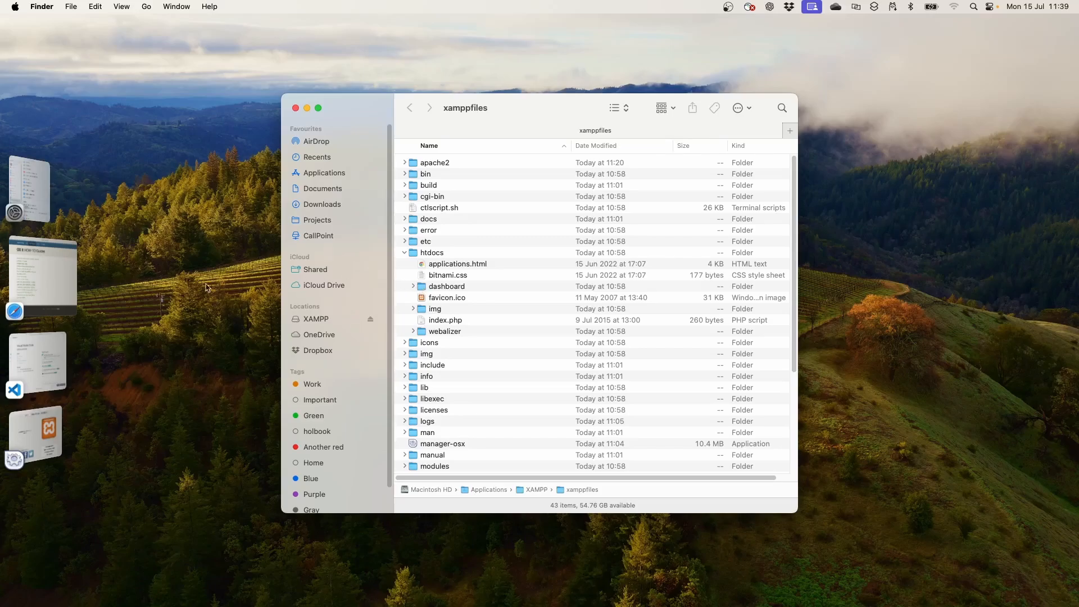
click(15, 363)
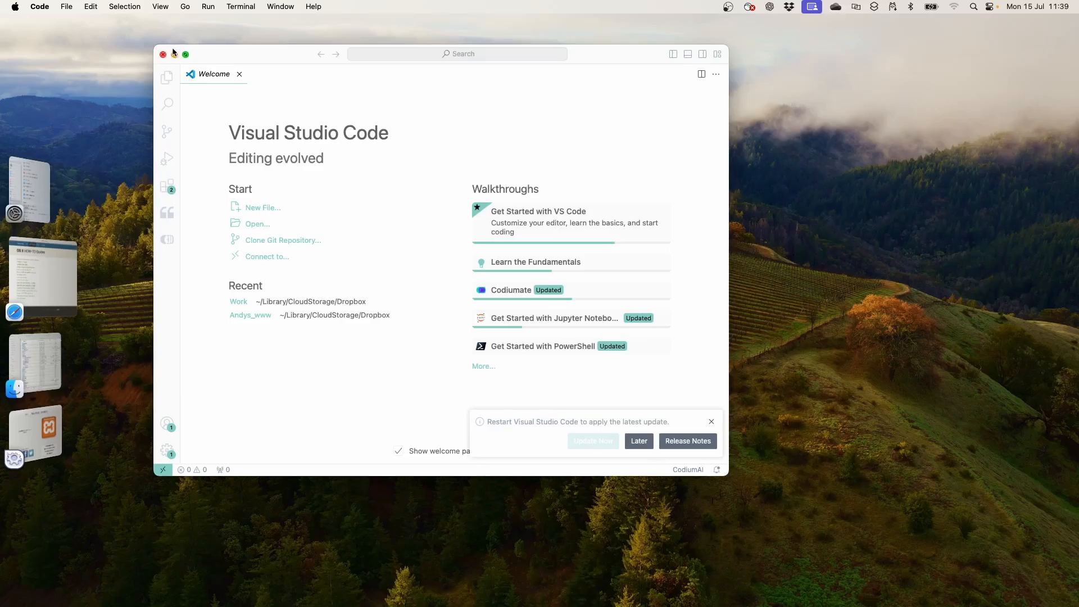
Maximize VS Code and open Applications > XAMPP > htdocs as the workspace
click(186, 53)
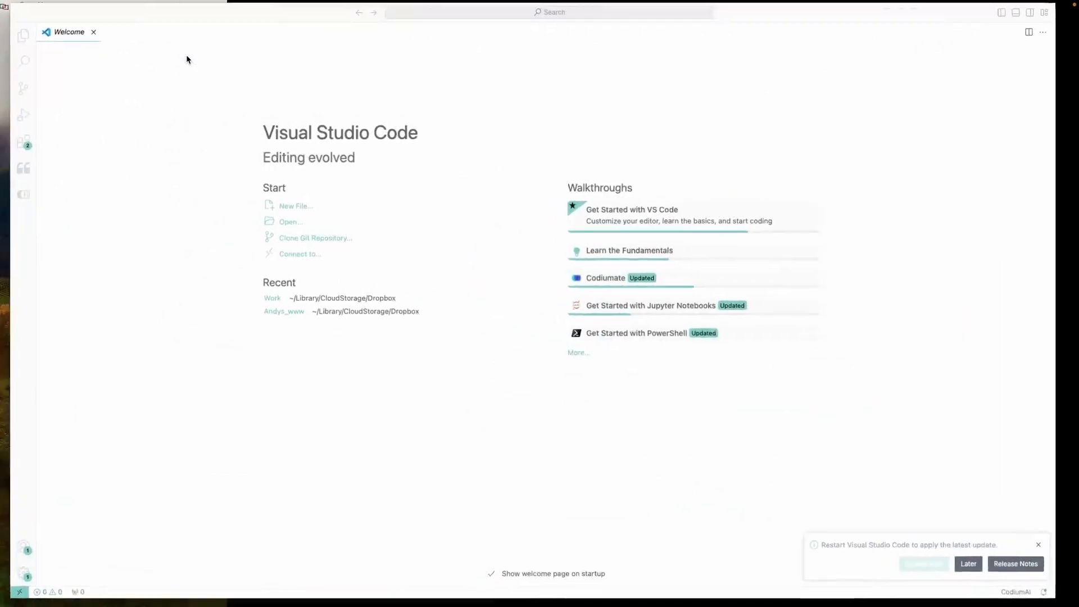
click(66, 6)
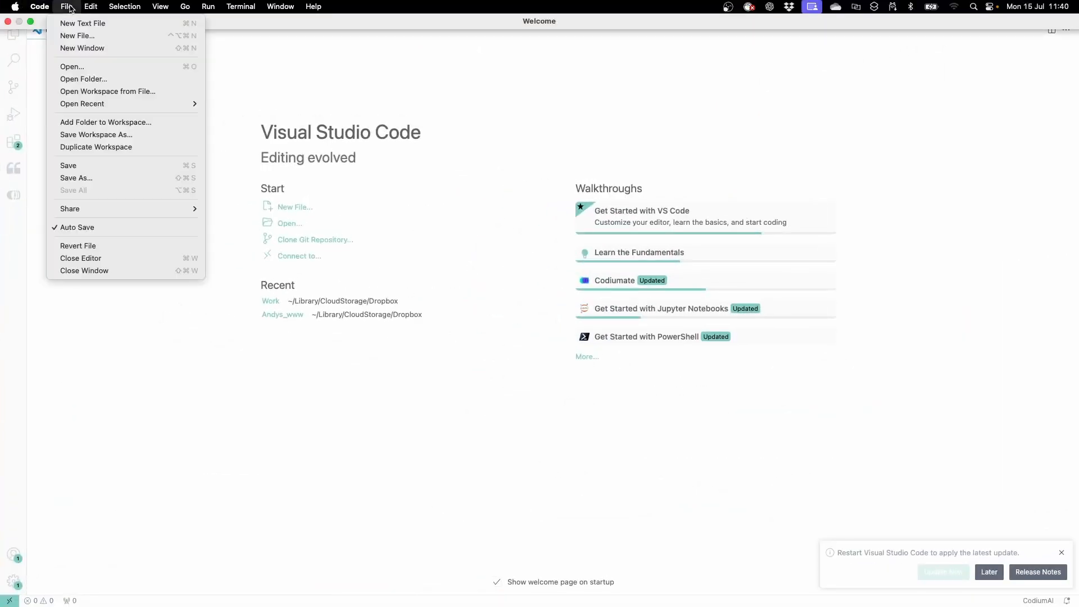
click(83, 79)
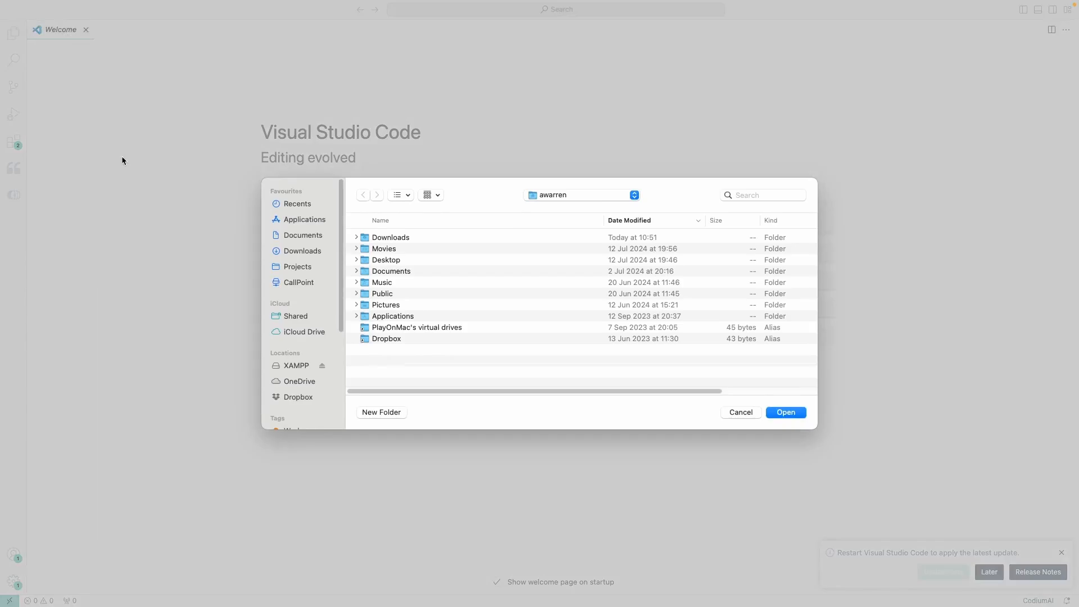
click(304, 219)
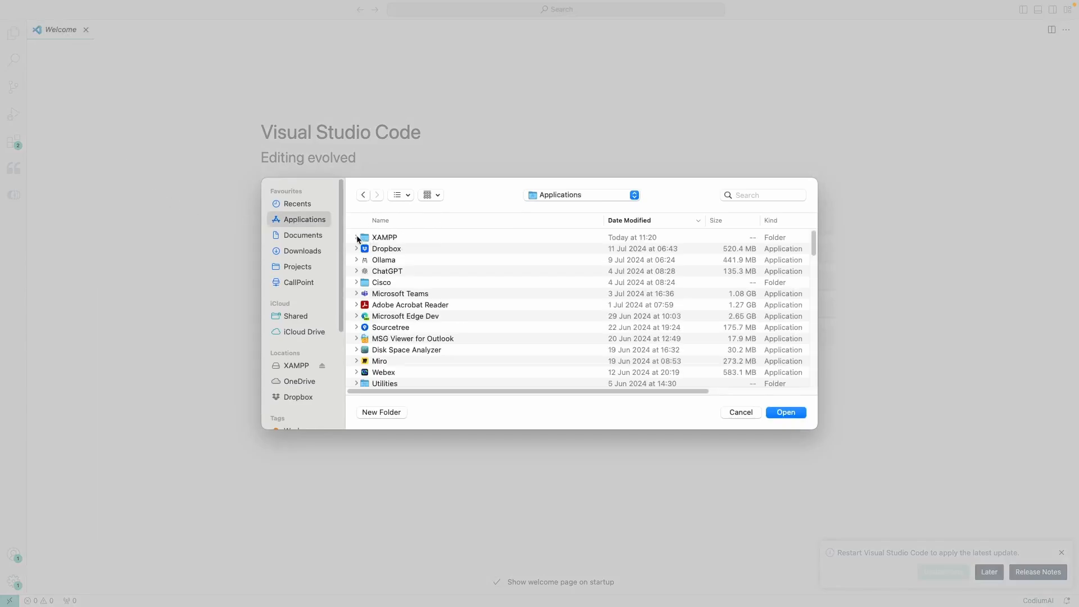
click(356, 237)
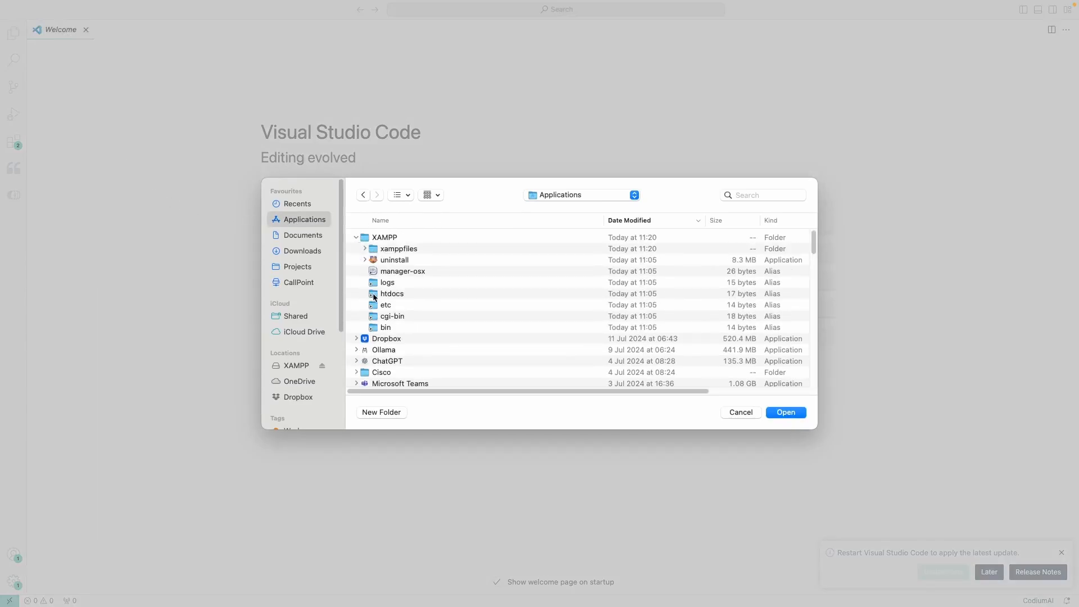
click(784, 411)
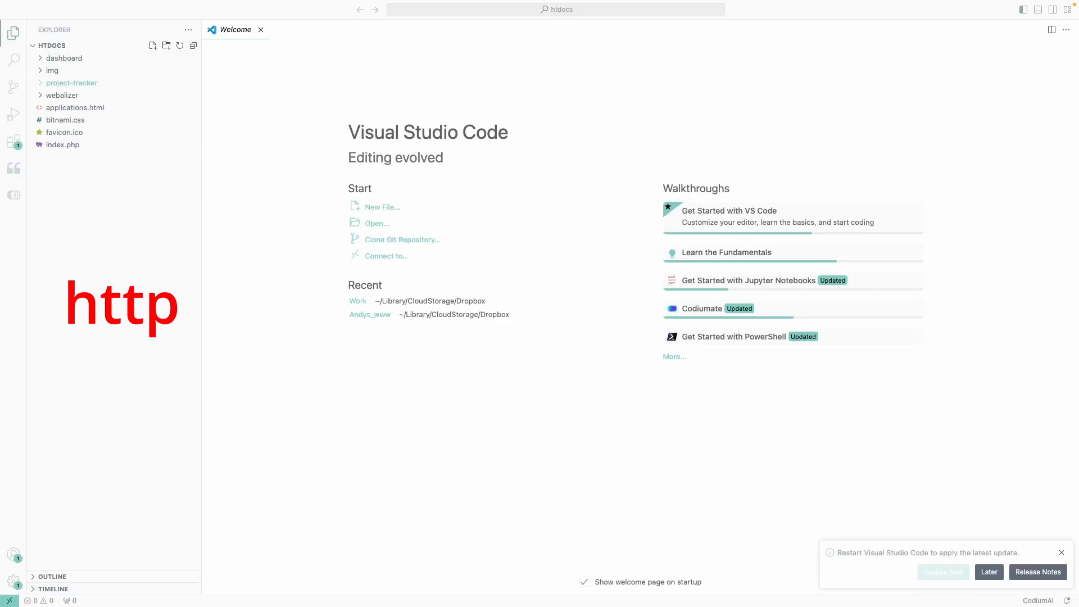
Enter the /project-tracker path in Safari to load the Project Tracker app at localhost
right_click(71, 82)
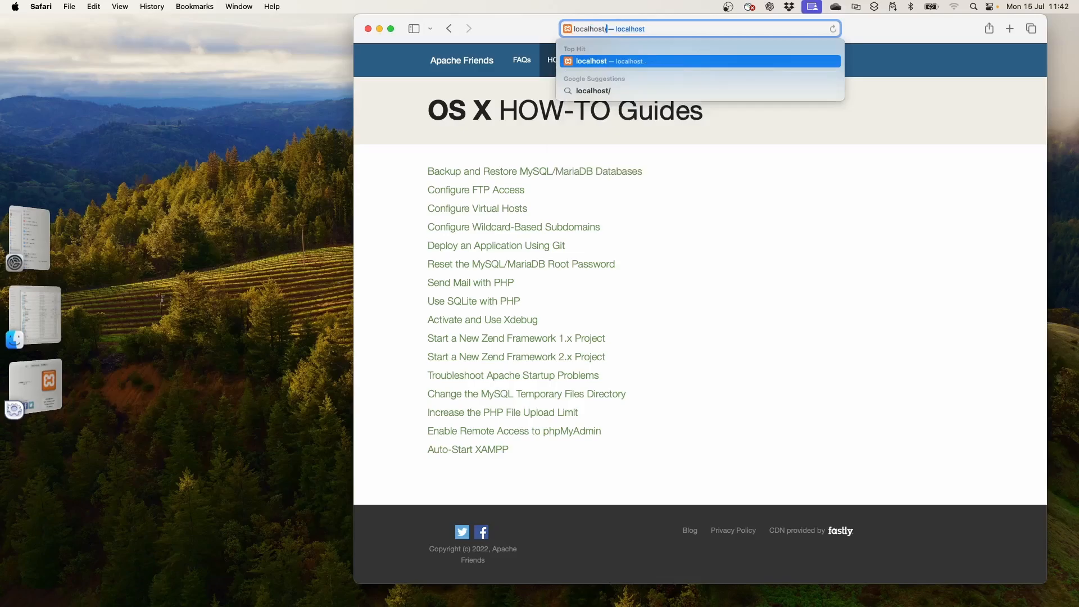
text(/project)
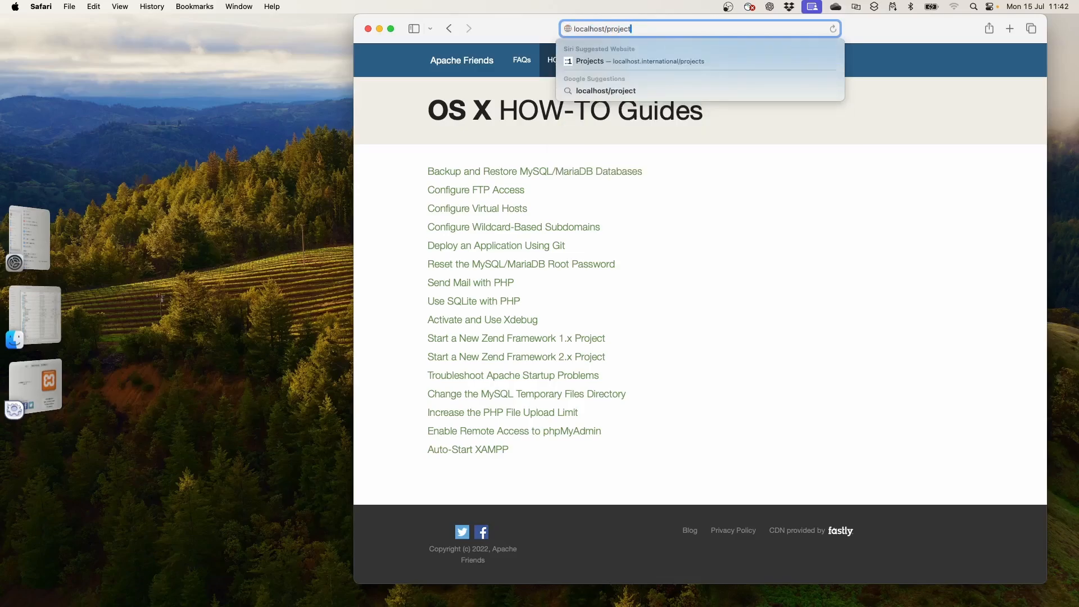
text(-tracker)
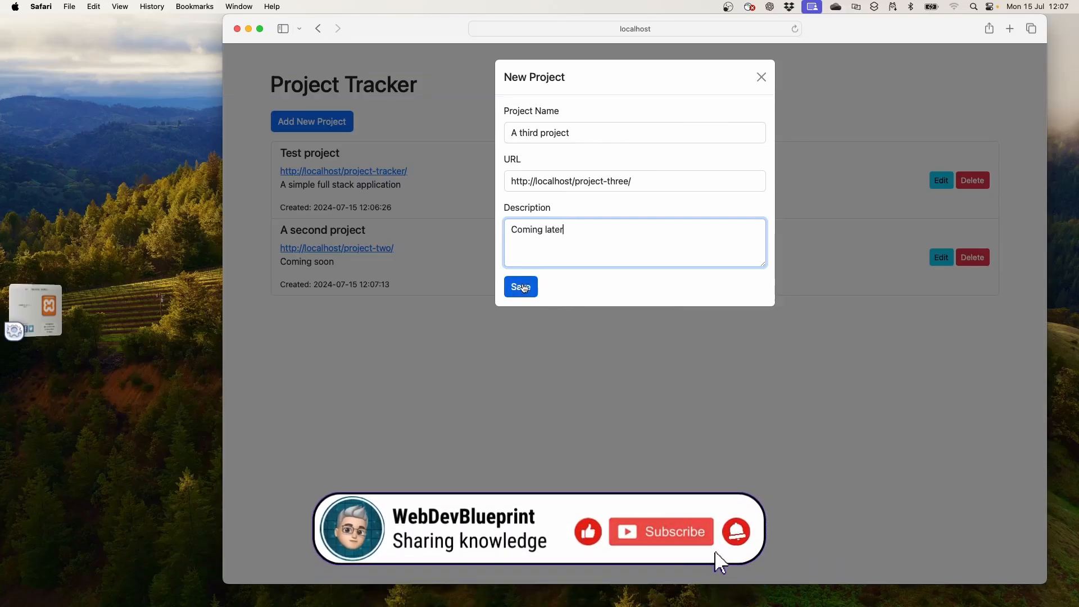
mouse_move(712, 552)
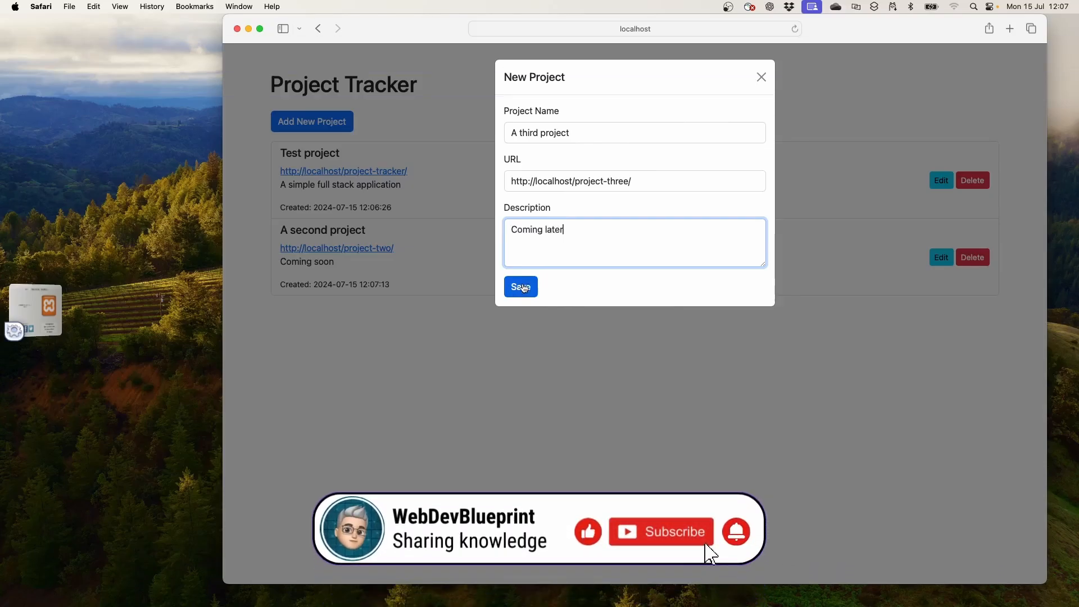
mouse_move(724, 566)
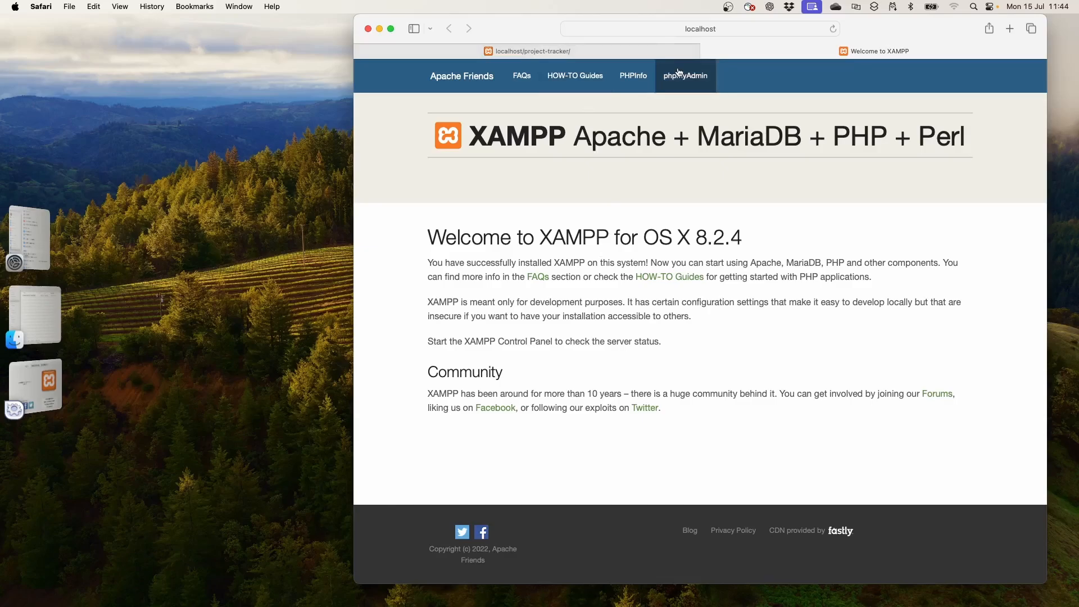
Open phpMyAdmin and run SQL creating the project_tracker database and its projects table
click(684, 76)
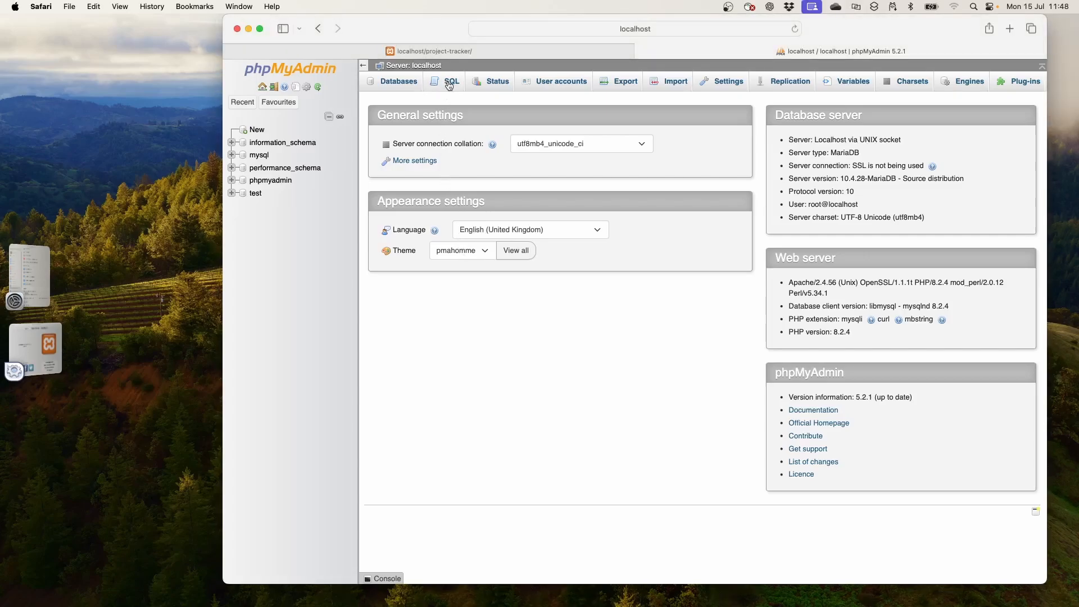
click(451, 81)
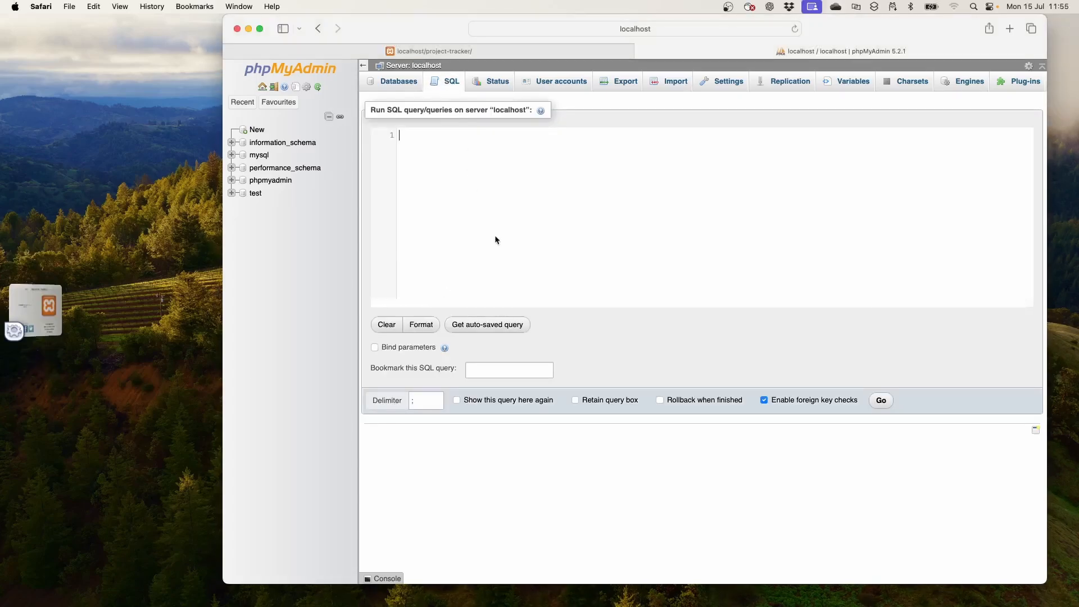
click(879, 399)
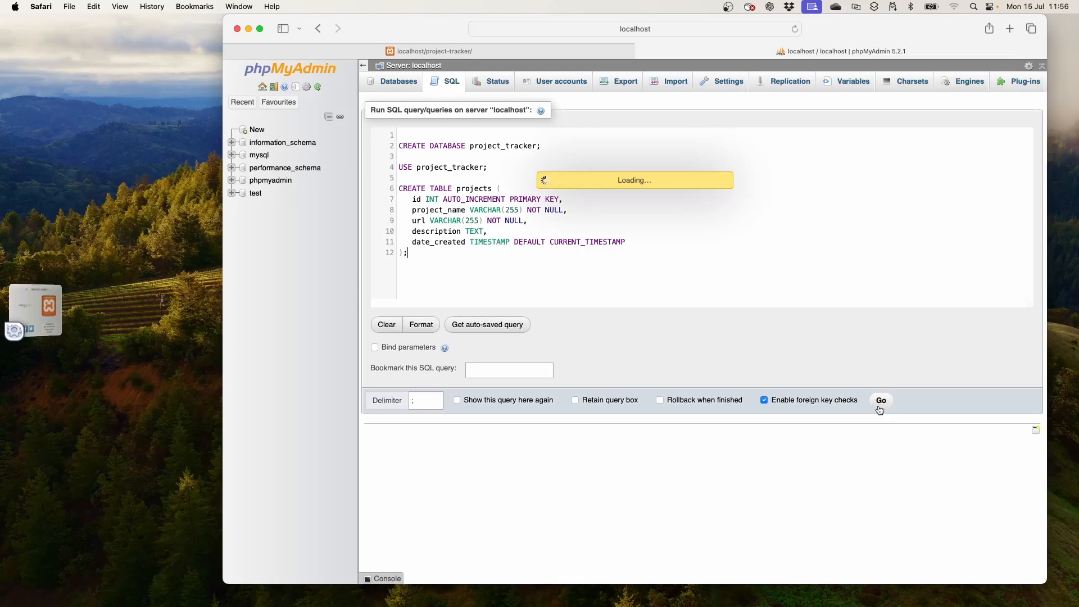
click(880, 400)
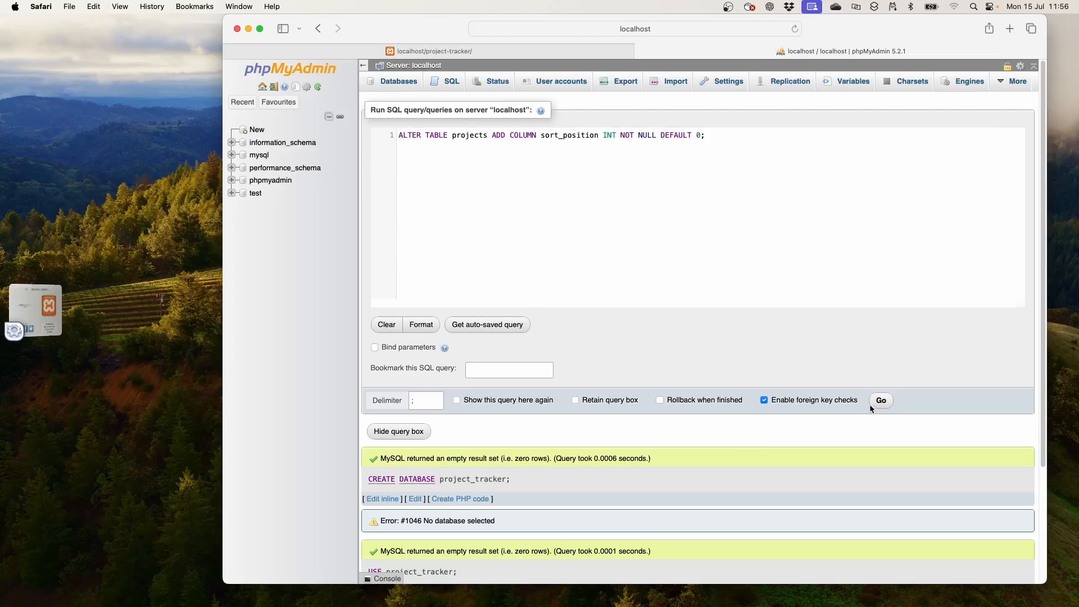
click(879, 399)
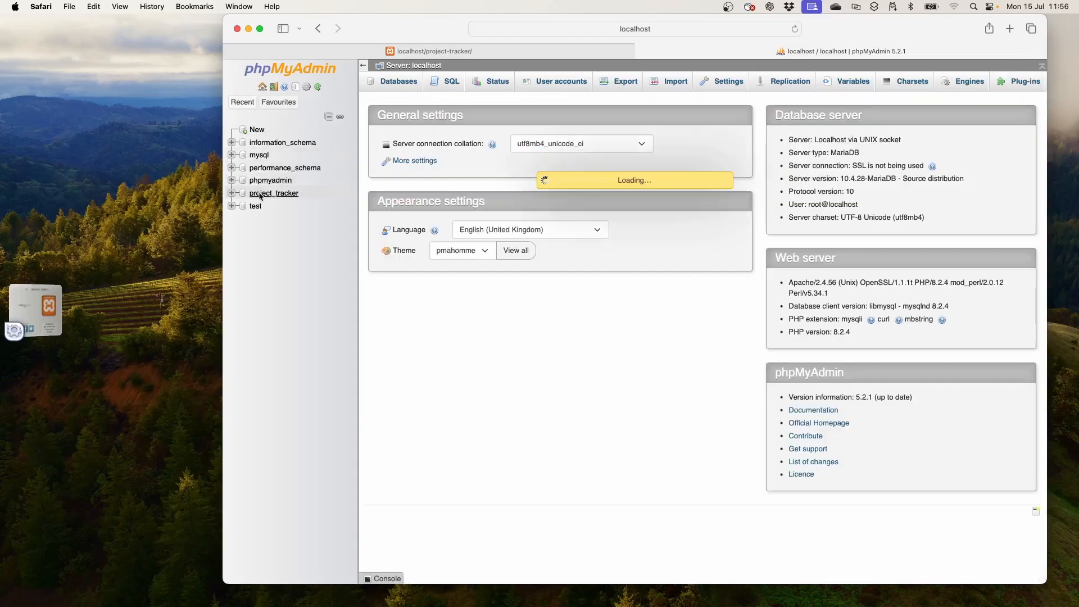
In project_tracker's SQL tab, enter ALTER TABLE projects ADD COLUMN sort_position INT NOT NULL DEFAULT 0
click(273, 194)
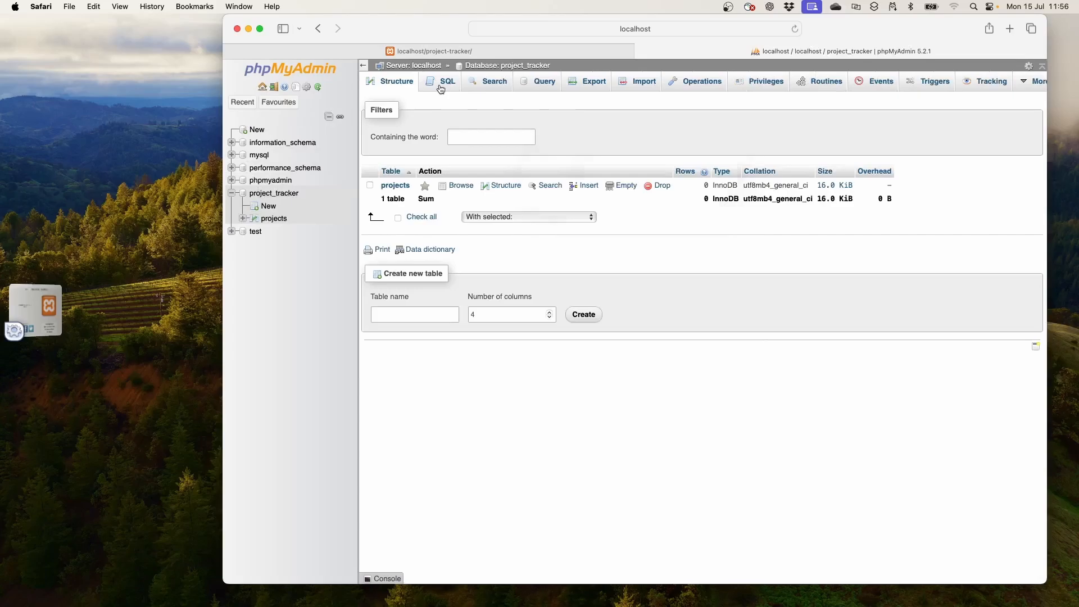
click(446, 81)
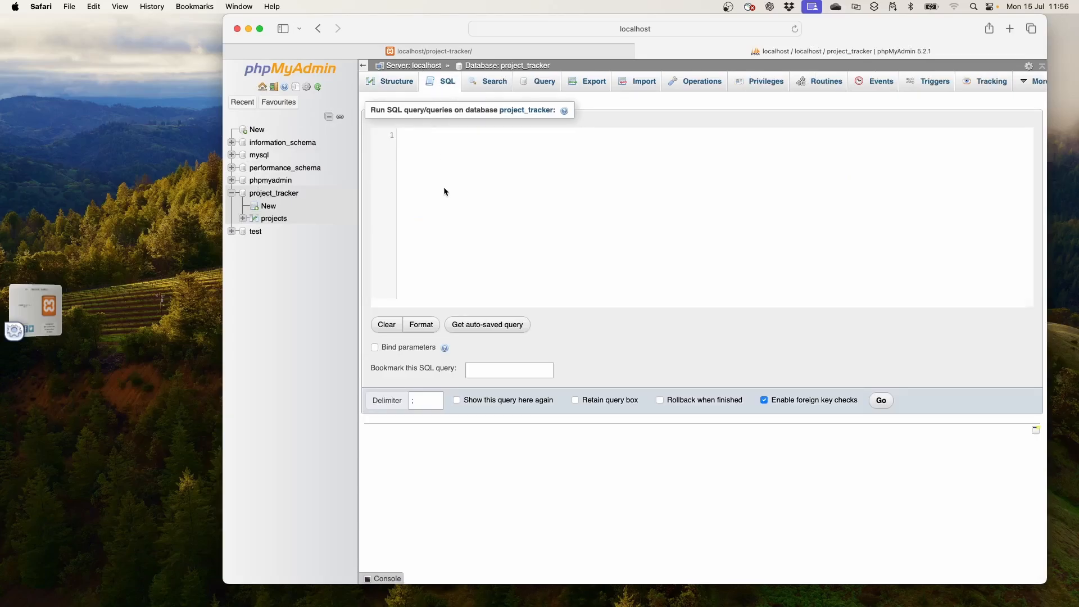
text(ALTER TABLE projects ADD COLUMN sort_position INT NOT NULL DEFAULT 0;)
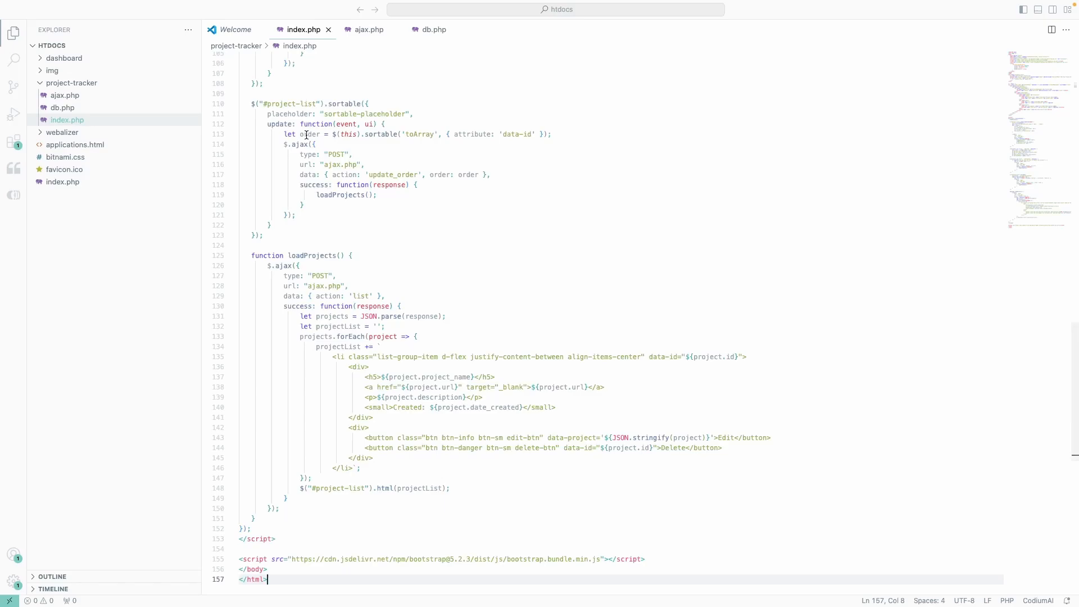
Add ajax.php to project-tracker with the PHP create, edit, delete, list and reorder handlers
scroll(up, 3)
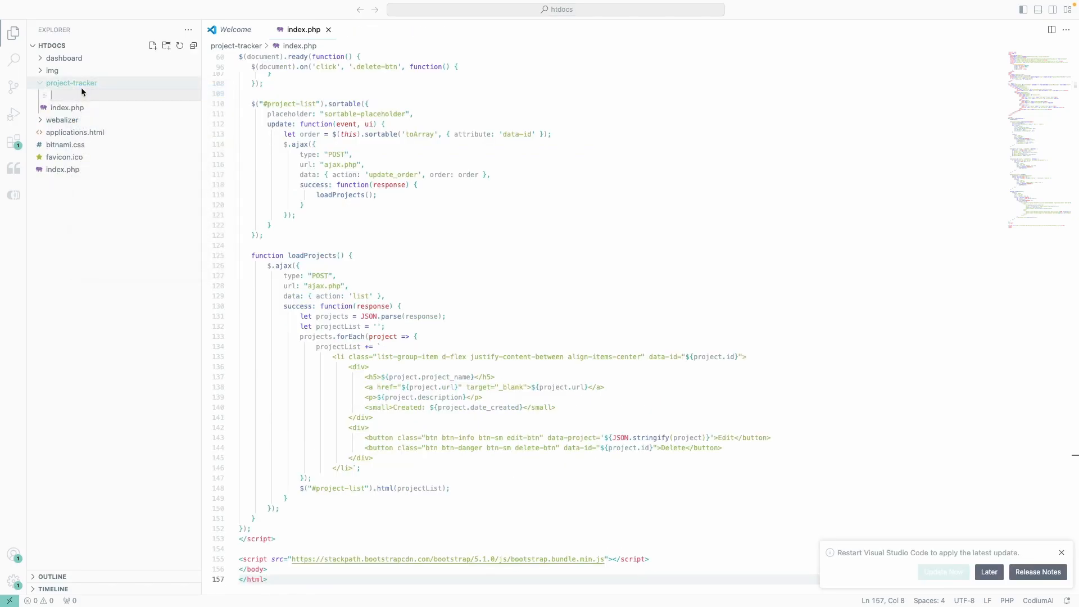
text(ajax.php)
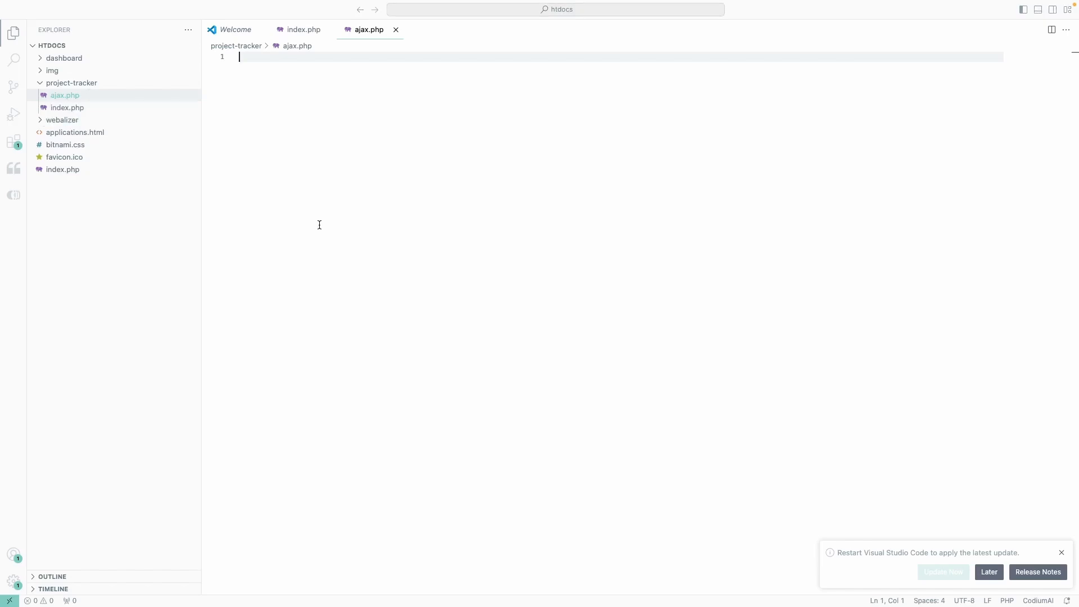
text(<?php)
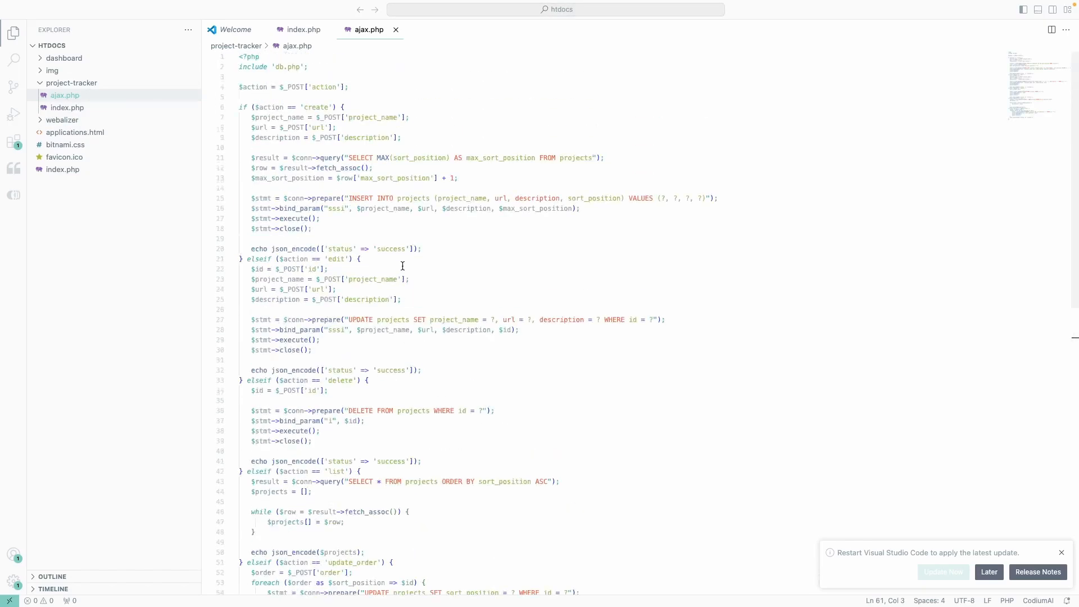
click(62, 107)
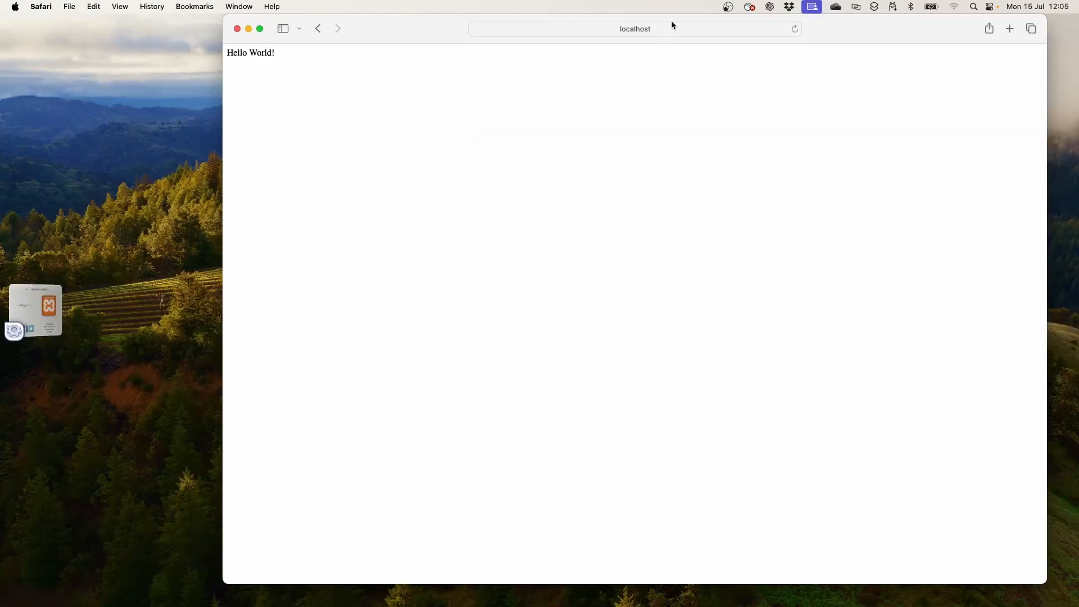
Add Test project, A second project and A third project at localhost/project-tracker/, then return to localhost
click(633, 29)
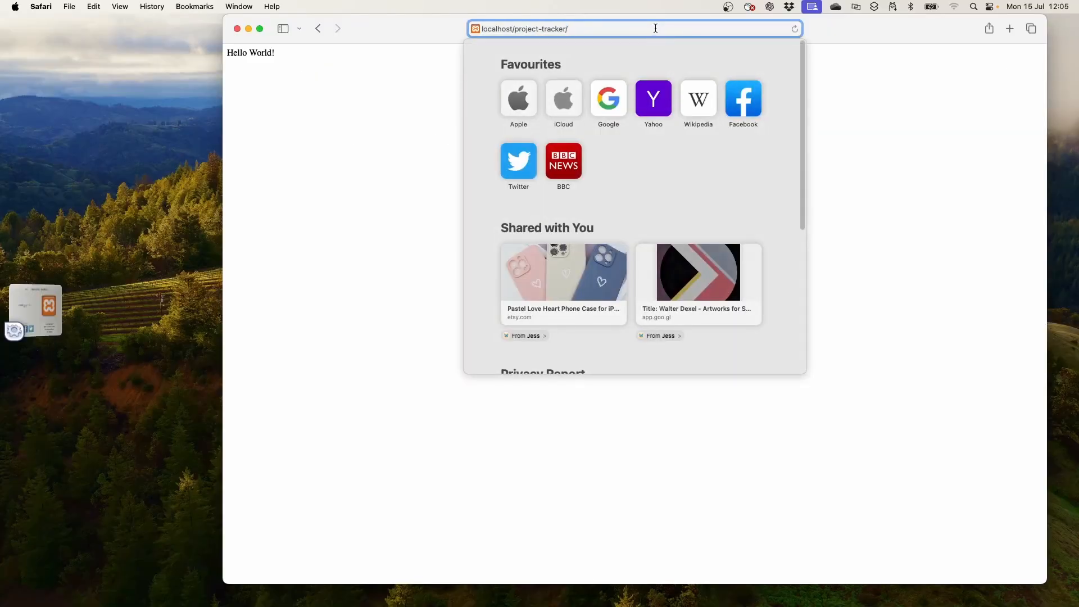
key(Return)
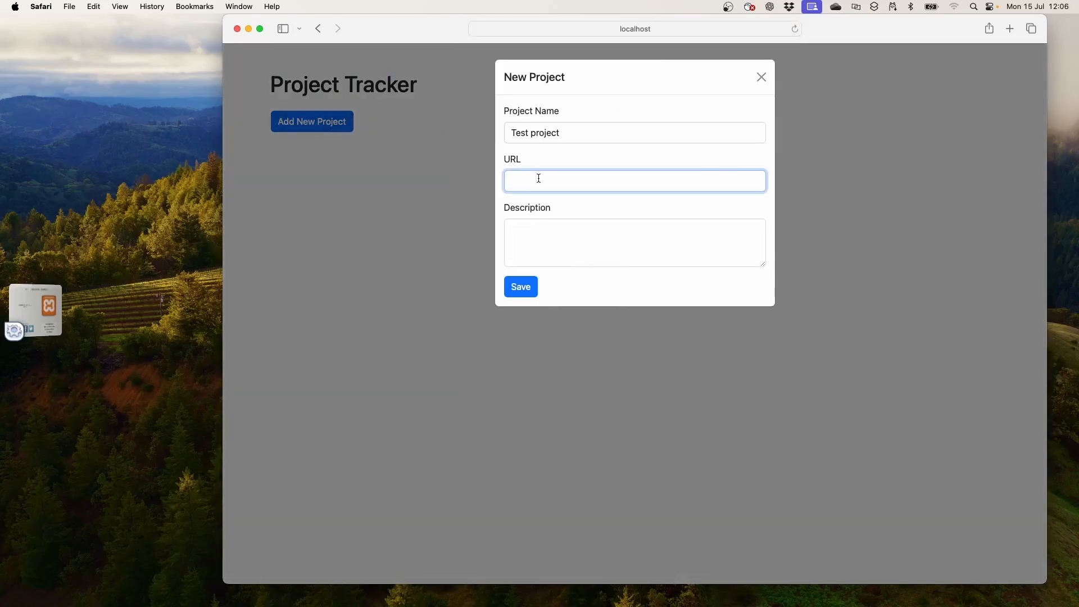
click(520, 287)
text(Coming later)
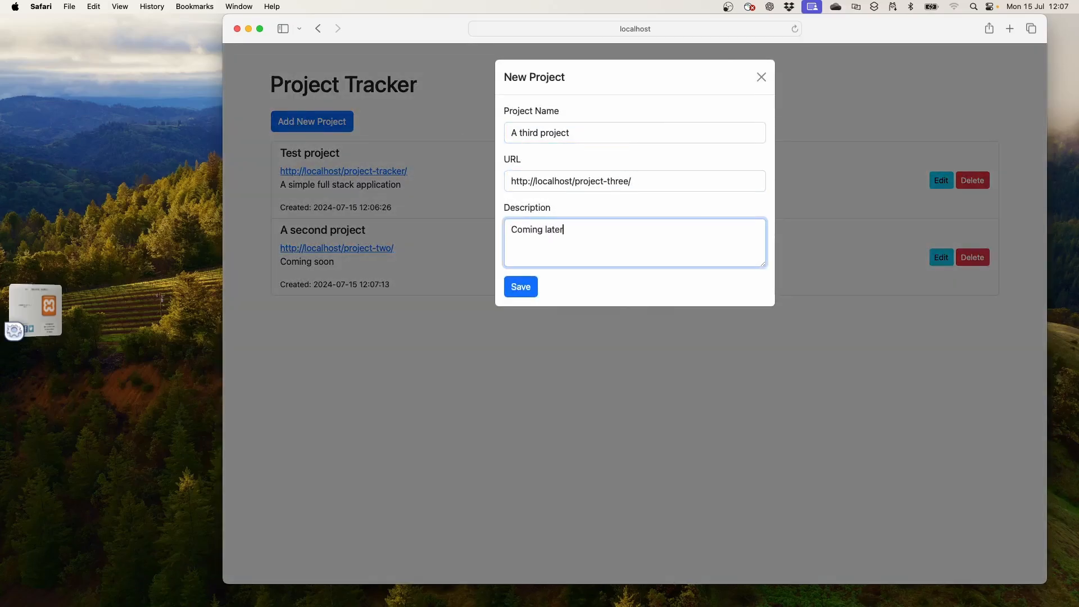
click(521, 286)
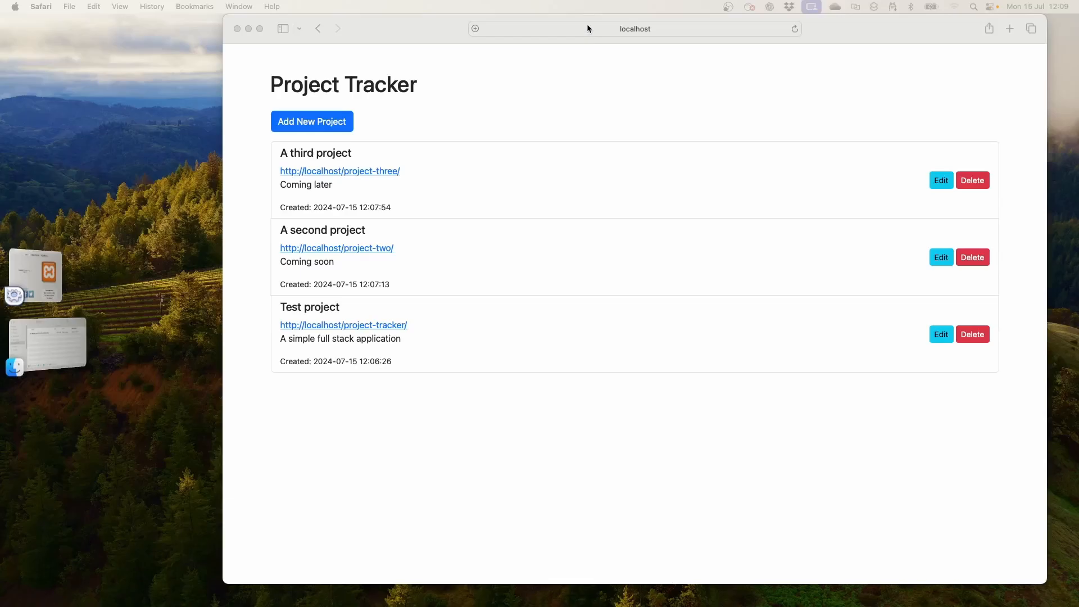
click(634, 28)
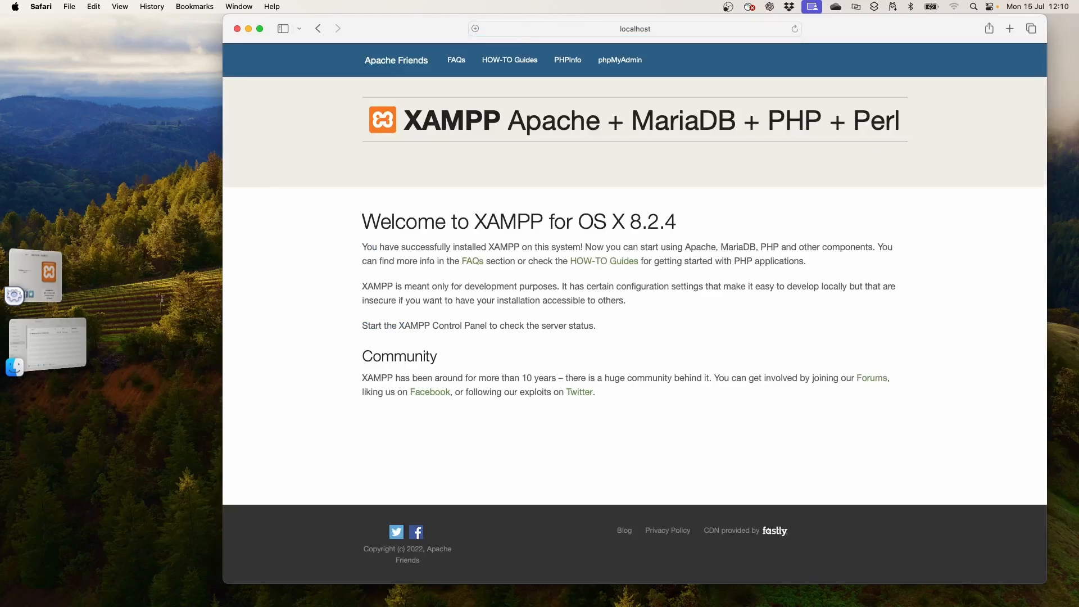
Open phpMyAdmin and browse project_tracker's projects table
click(619, 60)
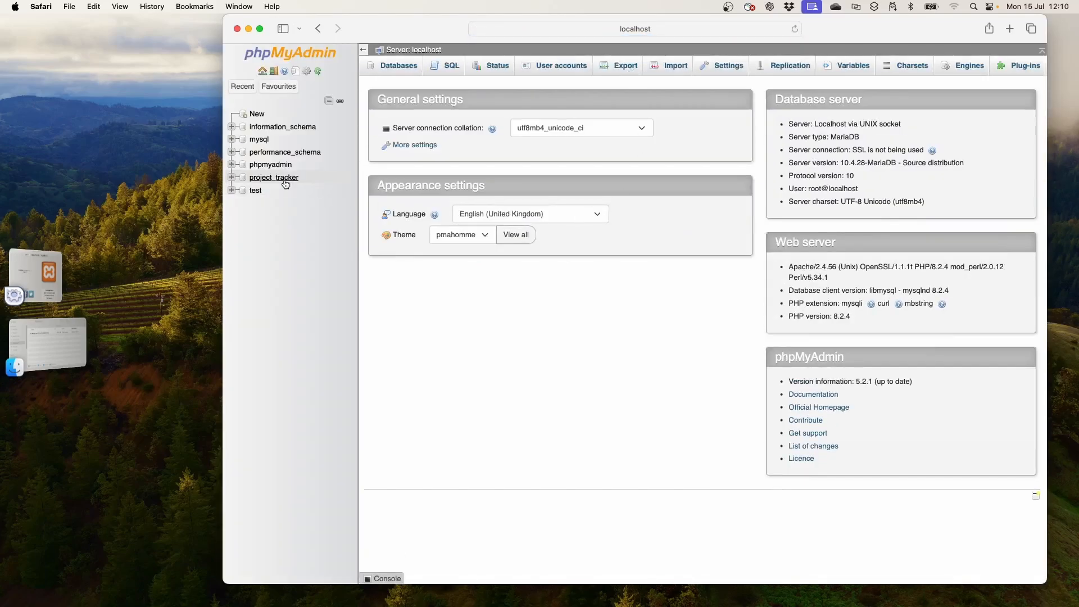
click(273, 177)
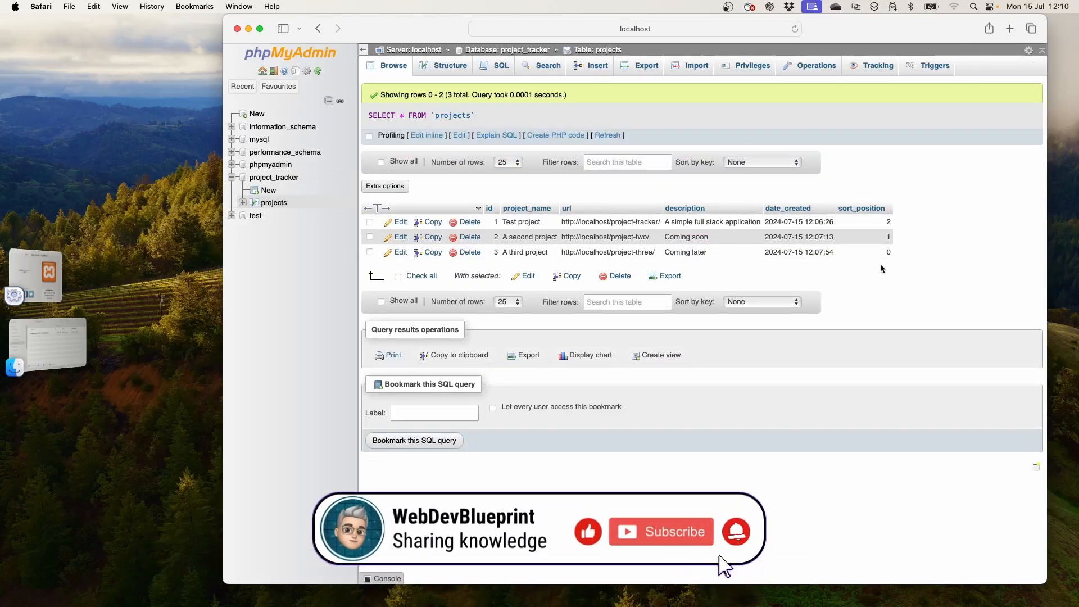
mouse_move(709, 550)
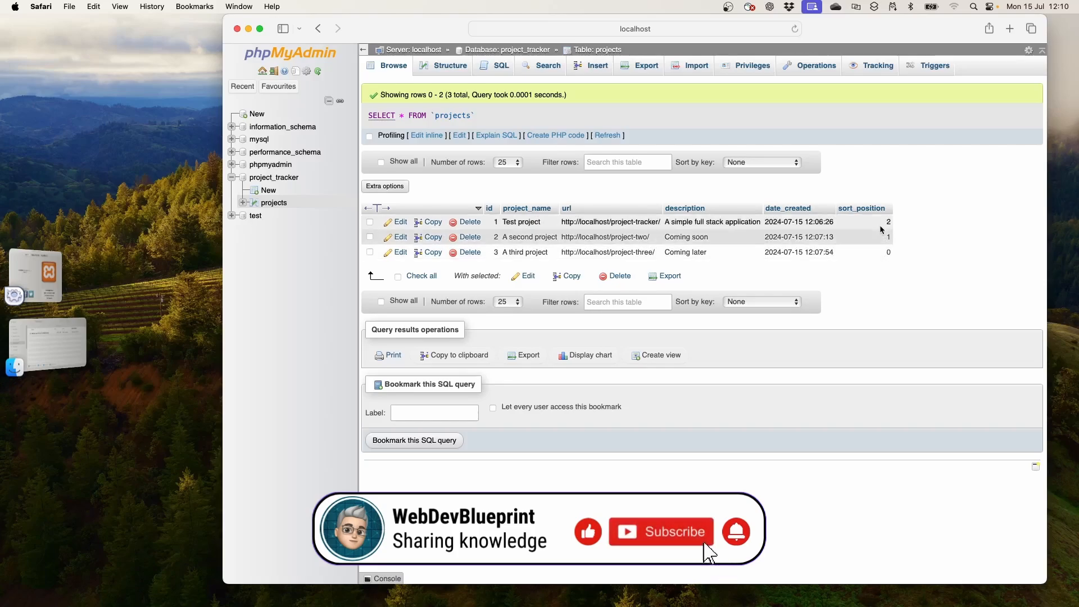
mouse_move(726, 567)
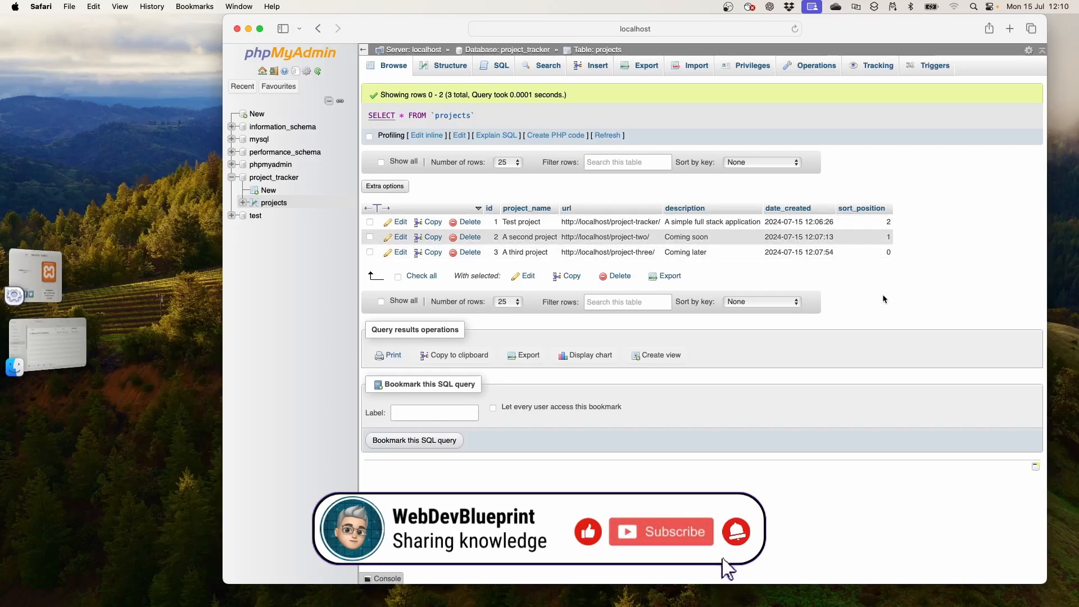